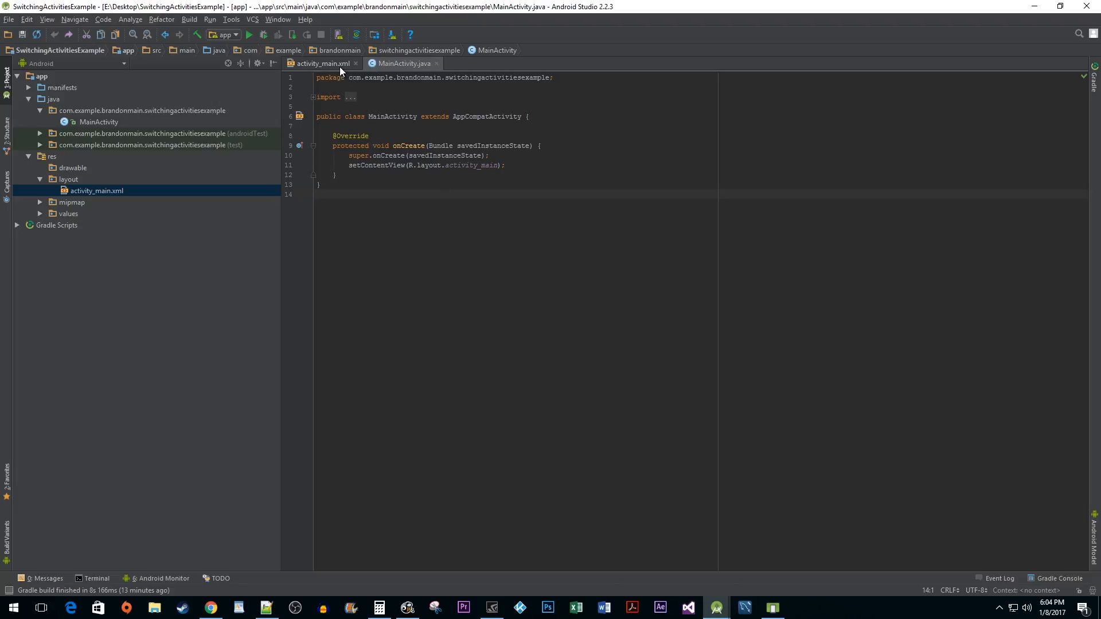
Step: Show the activity_main.xml layout source with its RelativeLayout and Hello World TextView
left_click(321, 63)
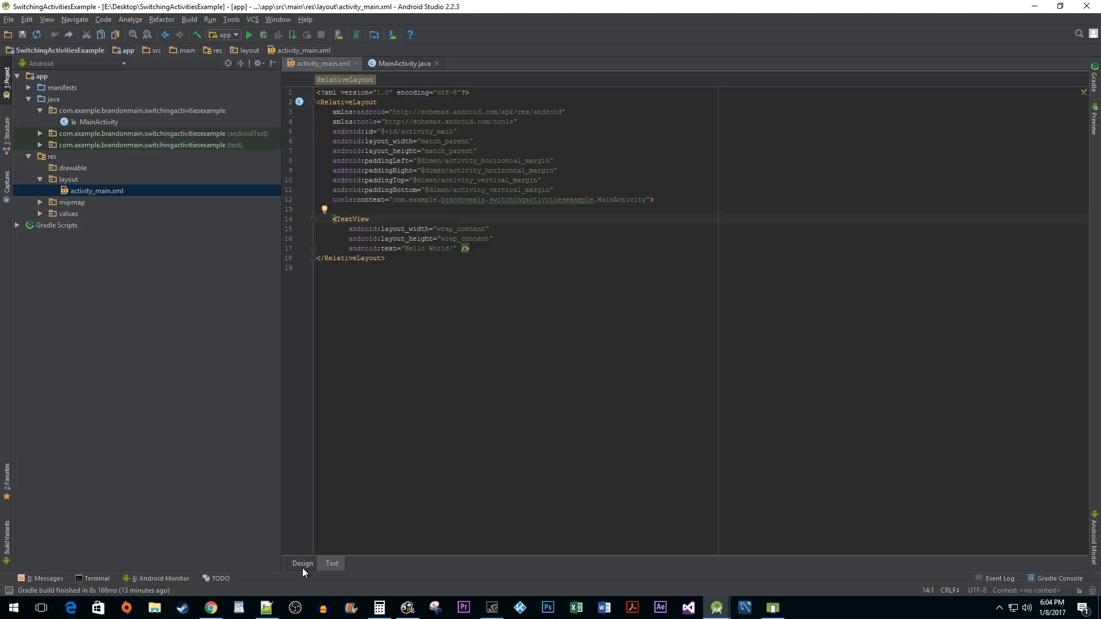
Step: Delete the Hello World TextView and place a single centred Button in the main layout
left_click(301, 563)
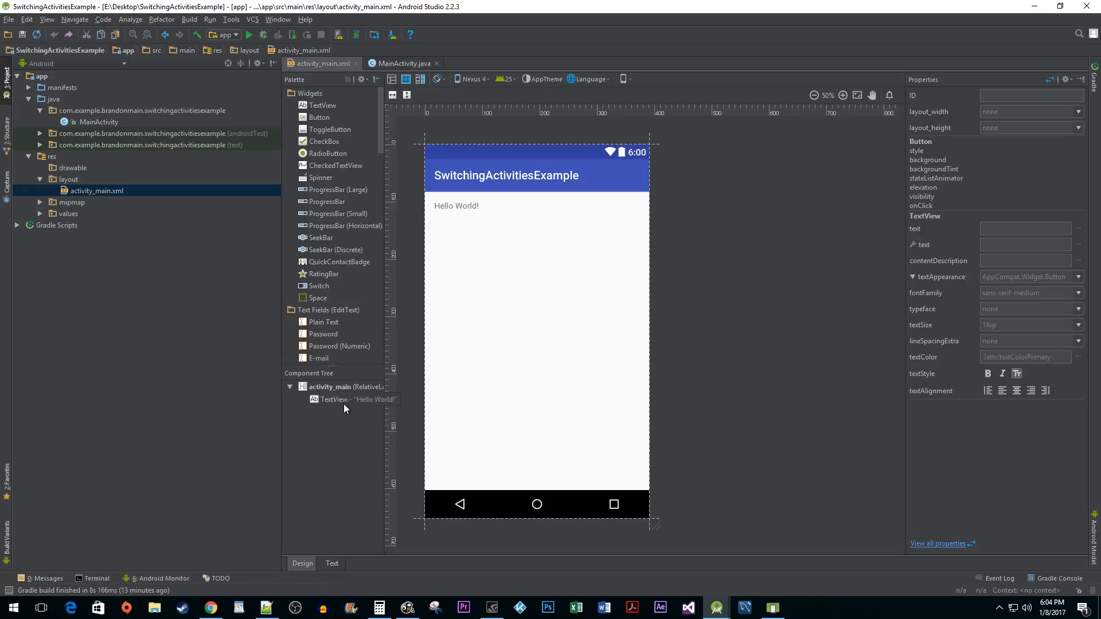
left_click(356, 399)
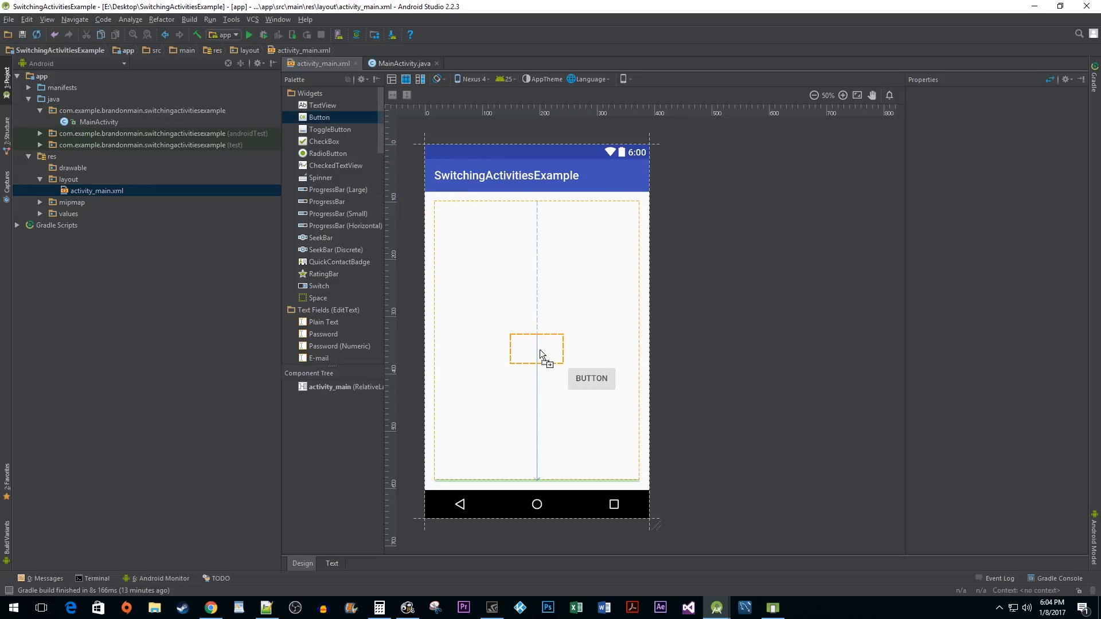
left_click_drag(592, 379, 536, 340)
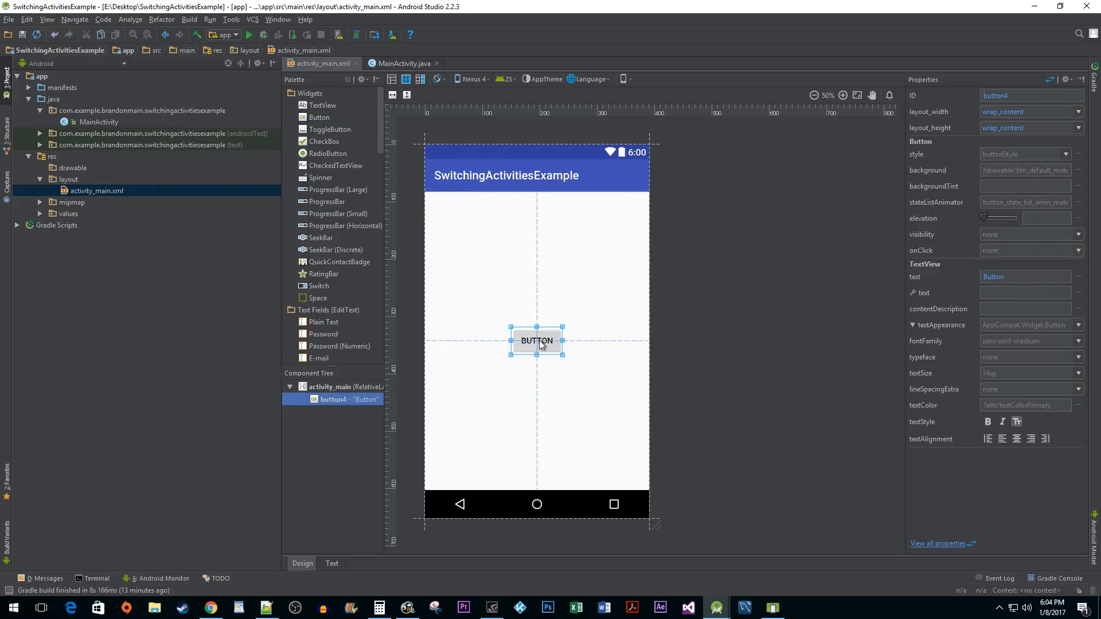
left_click(330, 563)
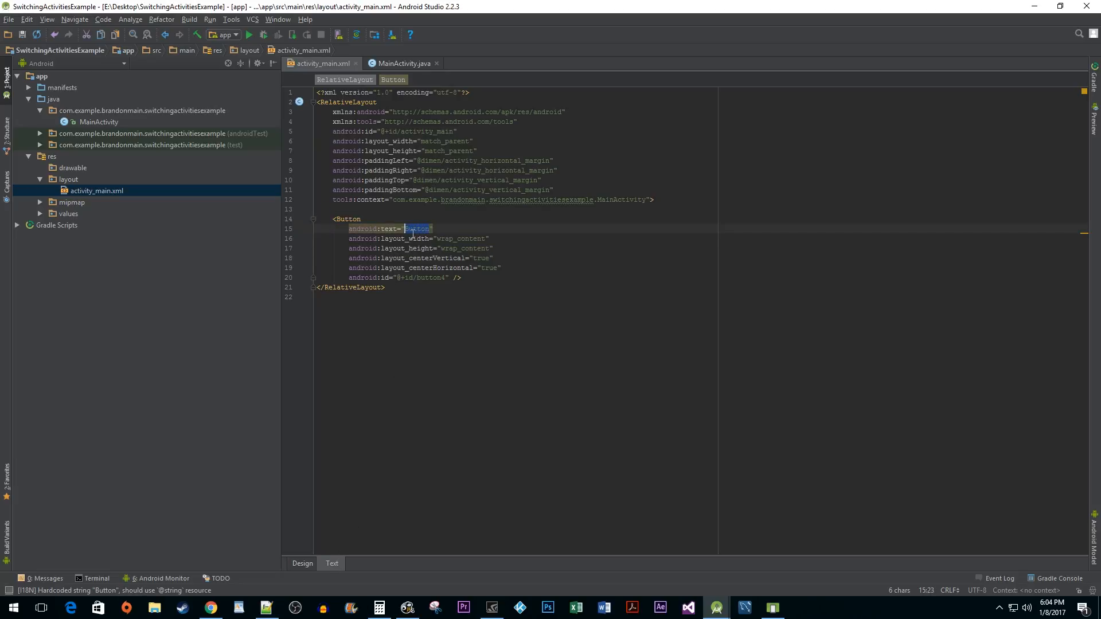
Step: Set the button's text to "Go to Next Activity" and its id to @+id/nextButton
type("Go to Next Activity")
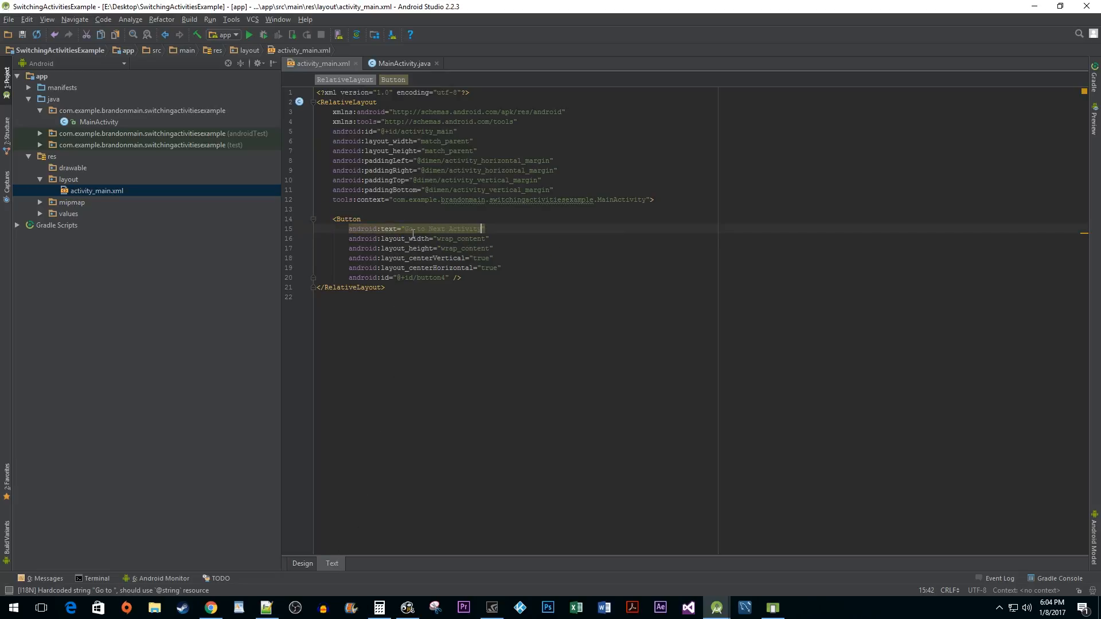
left_click(440, 278)
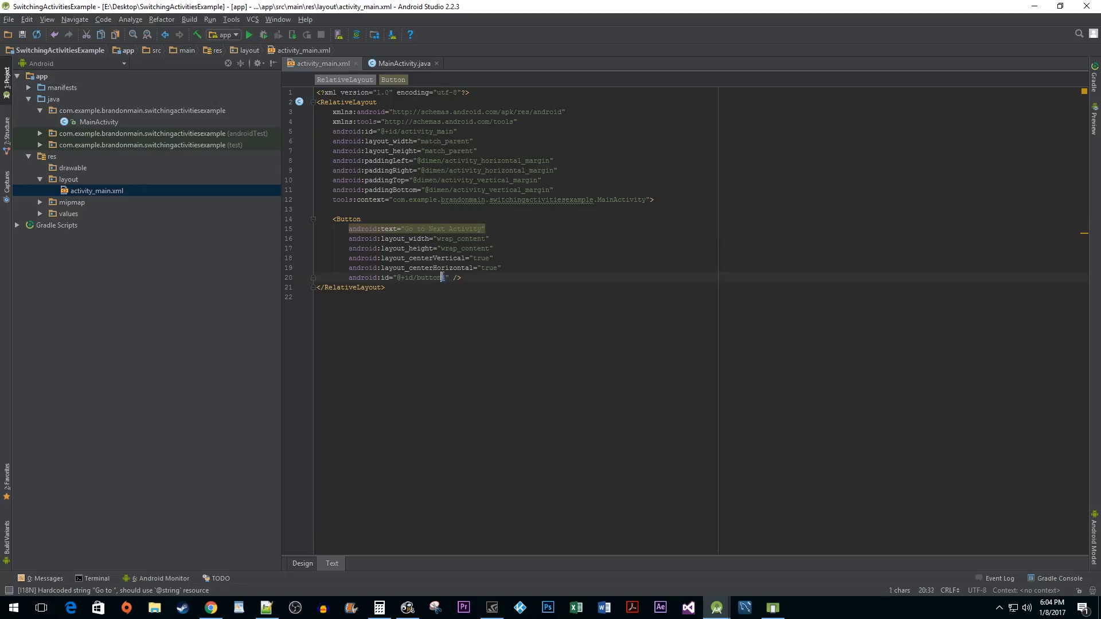
type("nextButton")
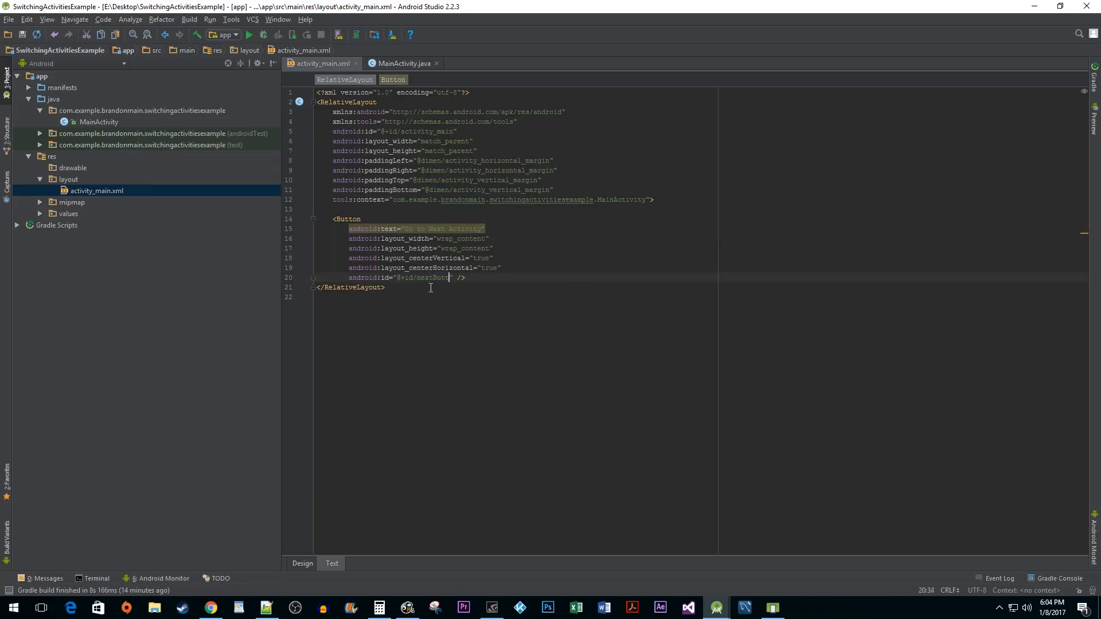
type("ton")
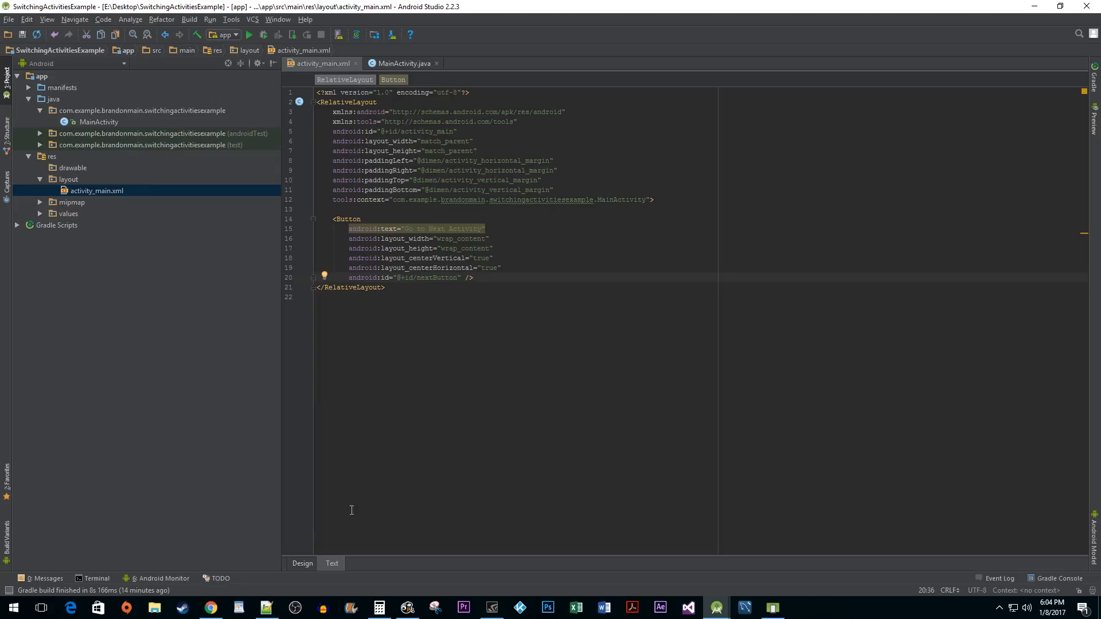
left_click(302, 563)
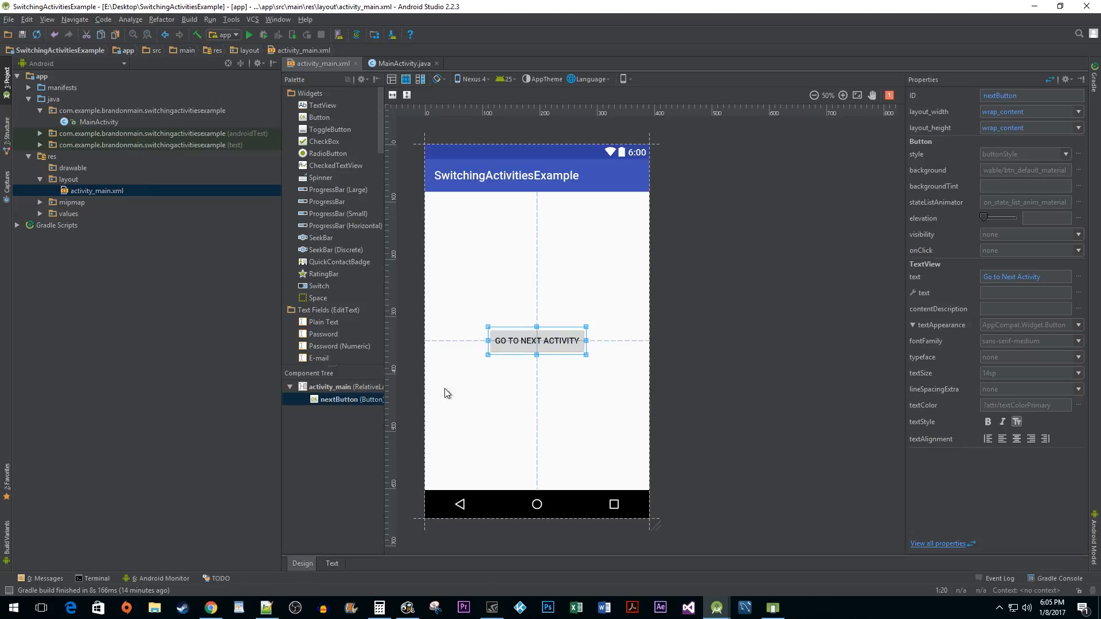
mouse_move(602, 403)
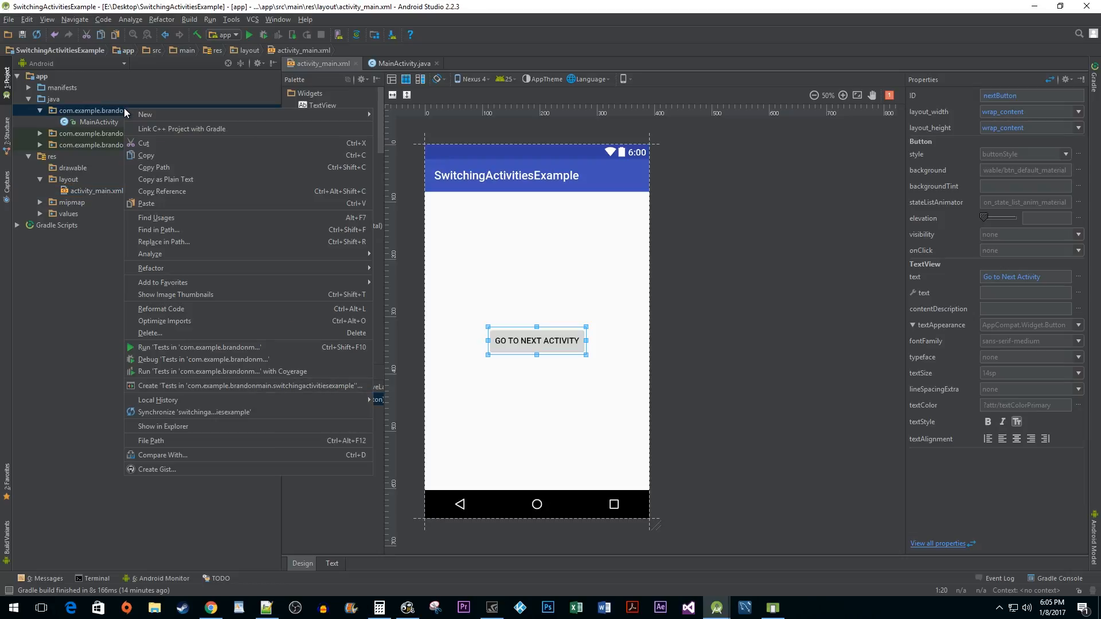
Step: Create a new Empty Activity named SecondActivity with its activity_second layout
left_click(145, 113)
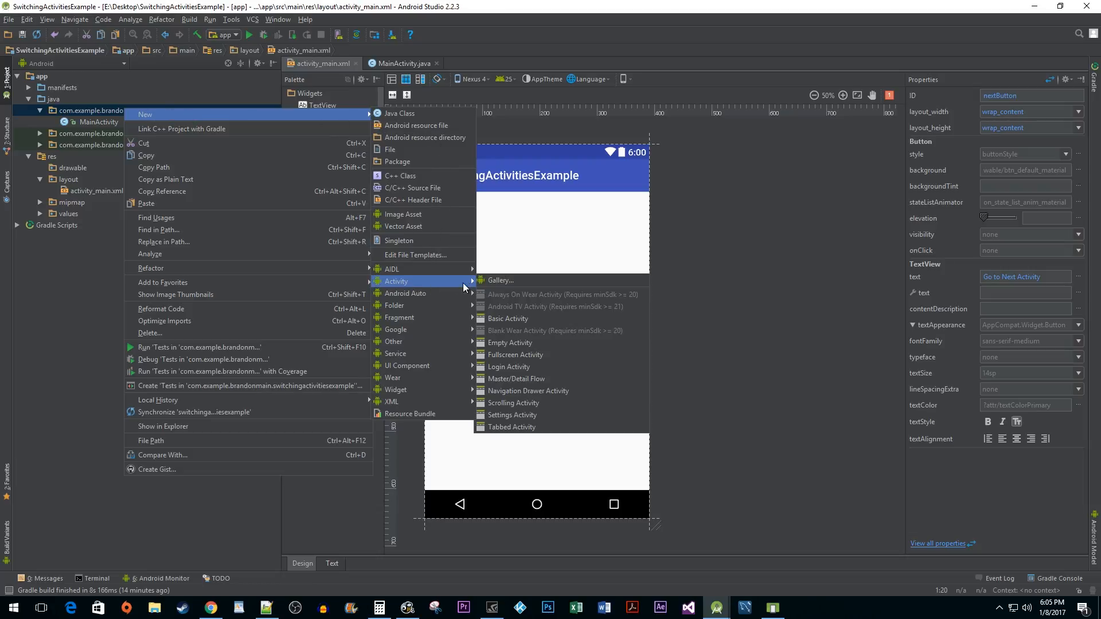
left_click(509, 343)
type("SecondActi")
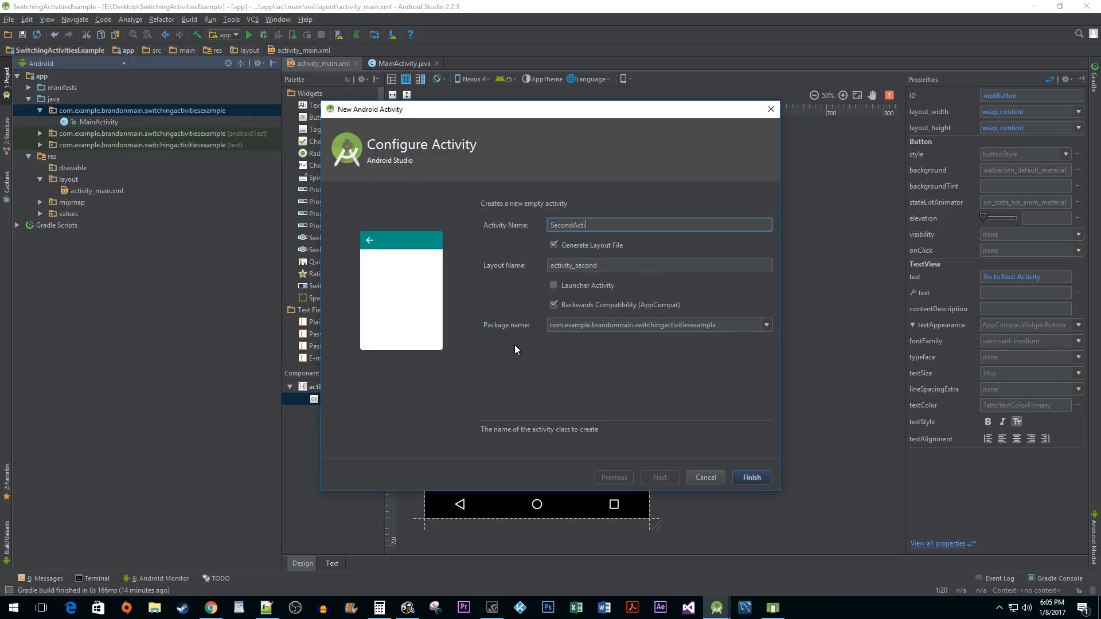
type("vity")
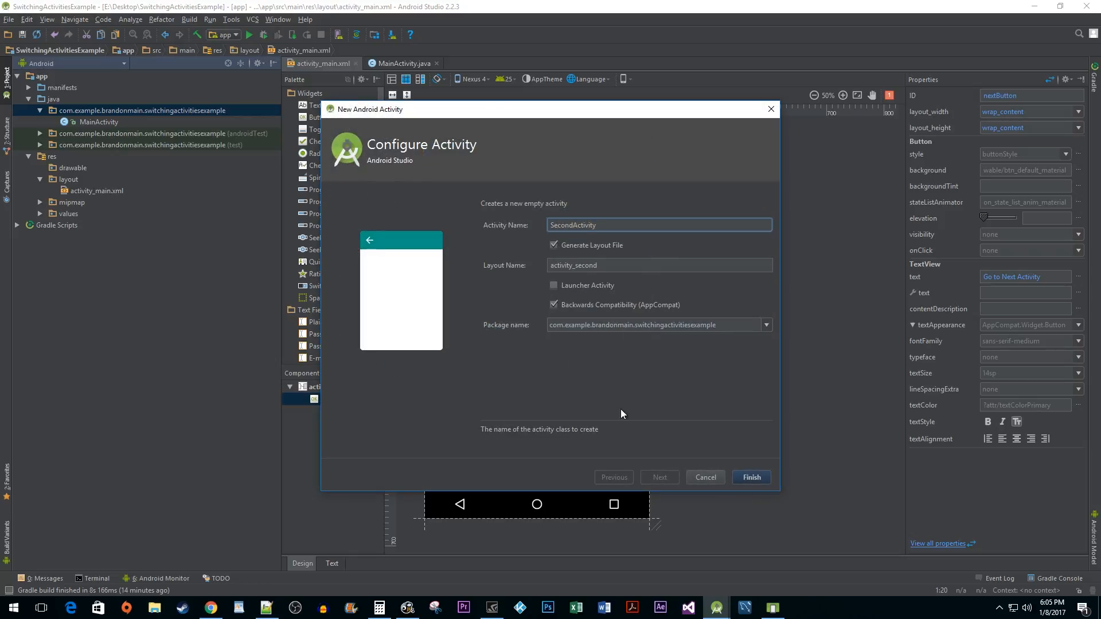
left_click(750, 477)
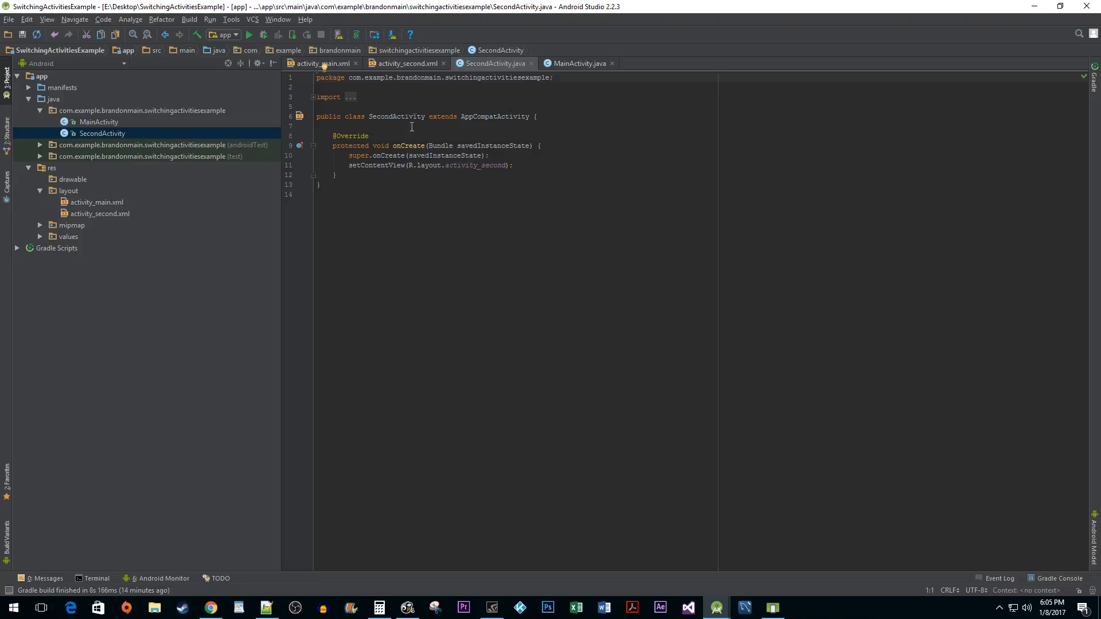
Step: Place a centred Button in activity_second.xml and show it as XML
left_click(405, 63)
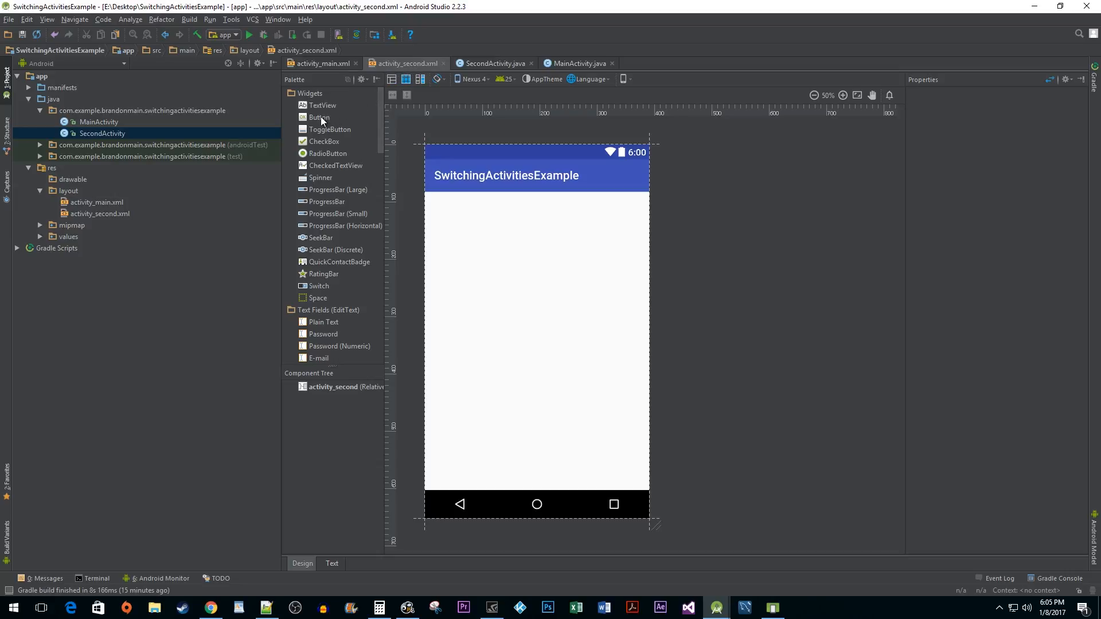
left_click_drag(317, 117, 537, 344)
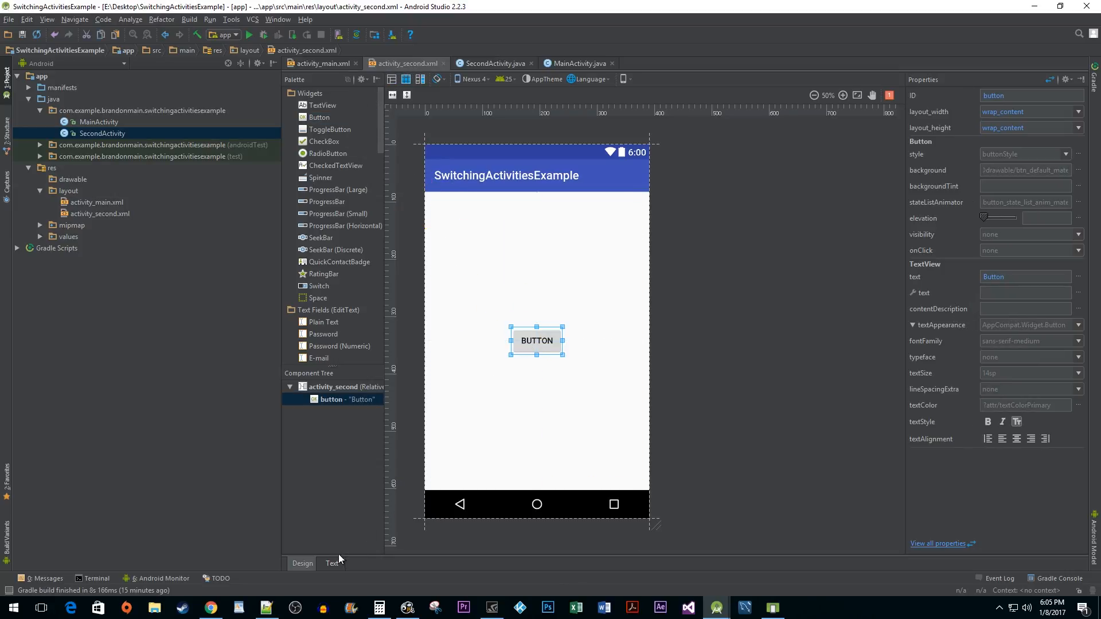
left_click(331, 563)
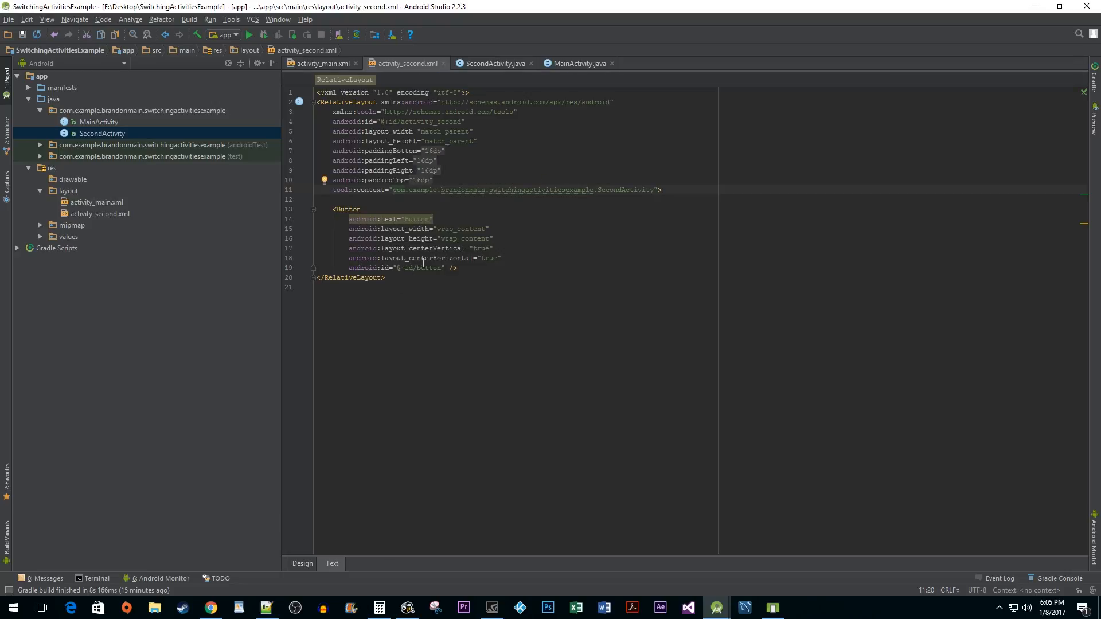
Step: Label the second button "Go Back to Main Activity" with id backButton, then go to MainActivity.java
double_click(415, 218)
type("Go Back to Main Activity")
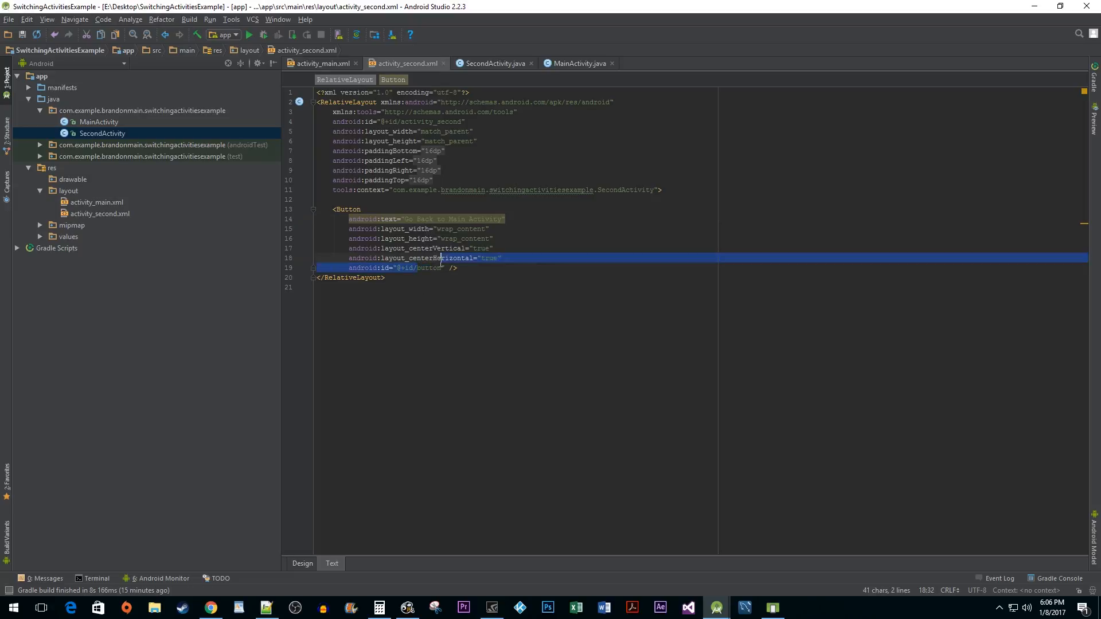
type("backButton")
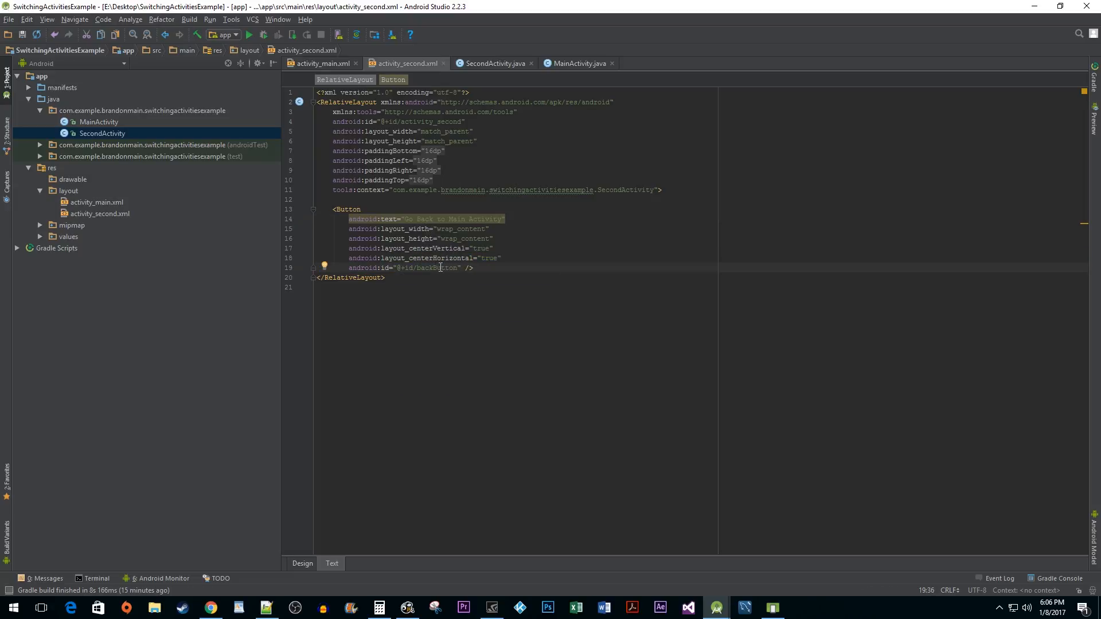
left_click(302, 564)
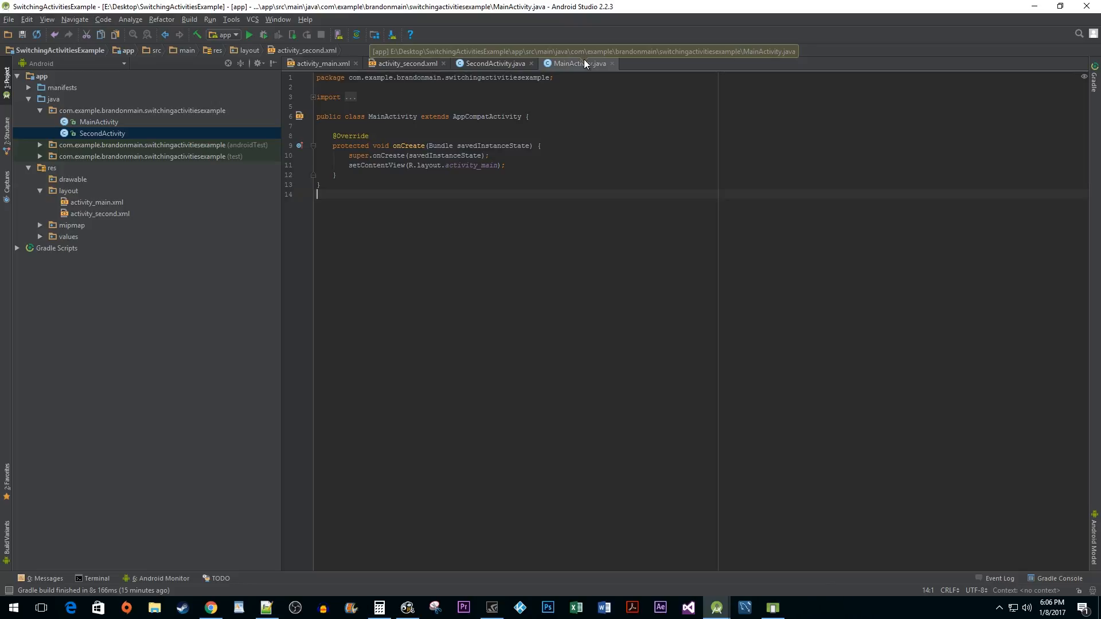
Step: Call configureNextButton() from onCreate and declare the private configureNextButton method
left_click(574, 112)
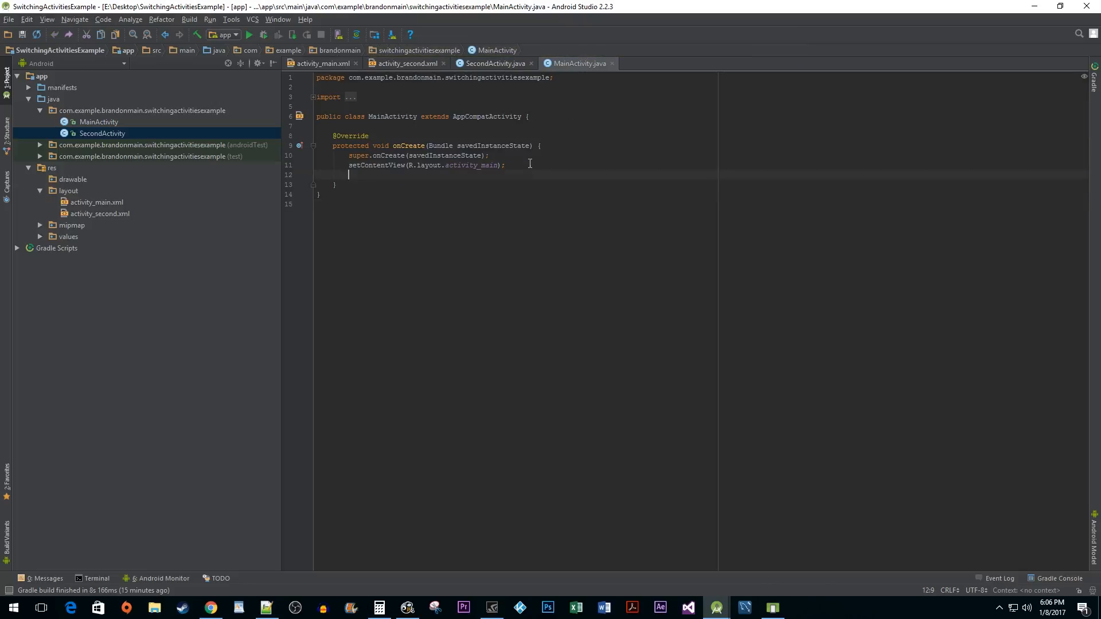
type("configureNex")
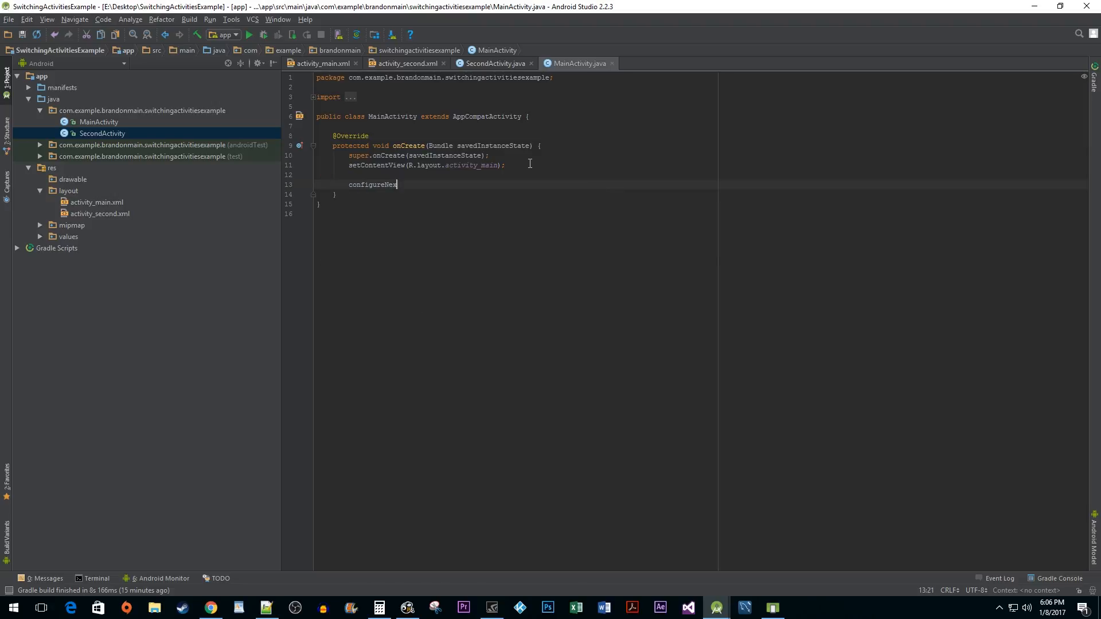
type("tButton()")
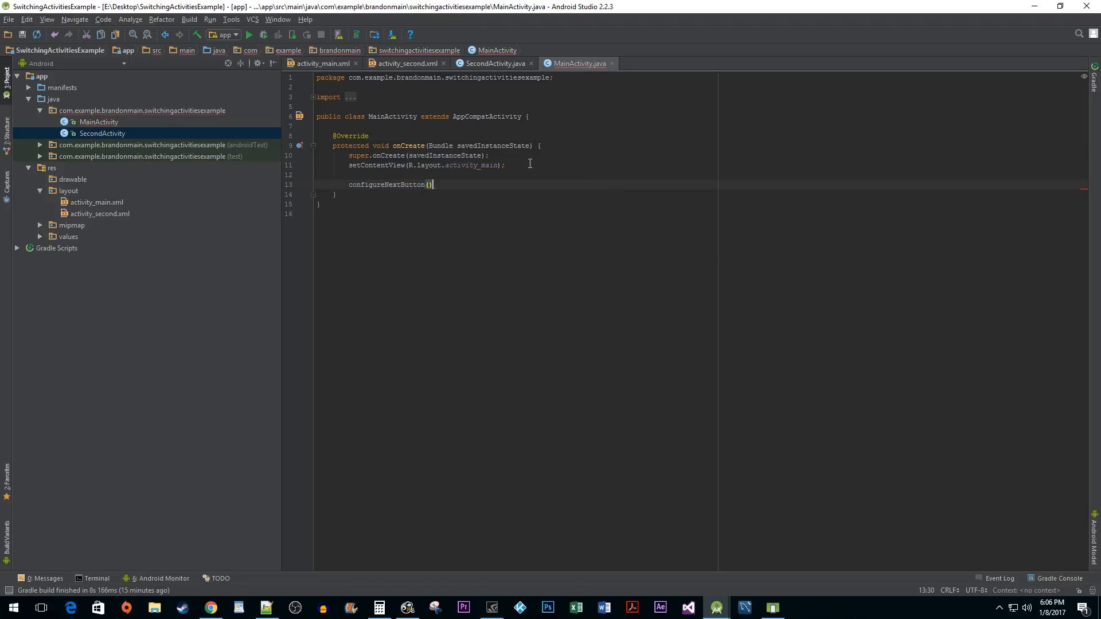
type("private void configureNextButton")
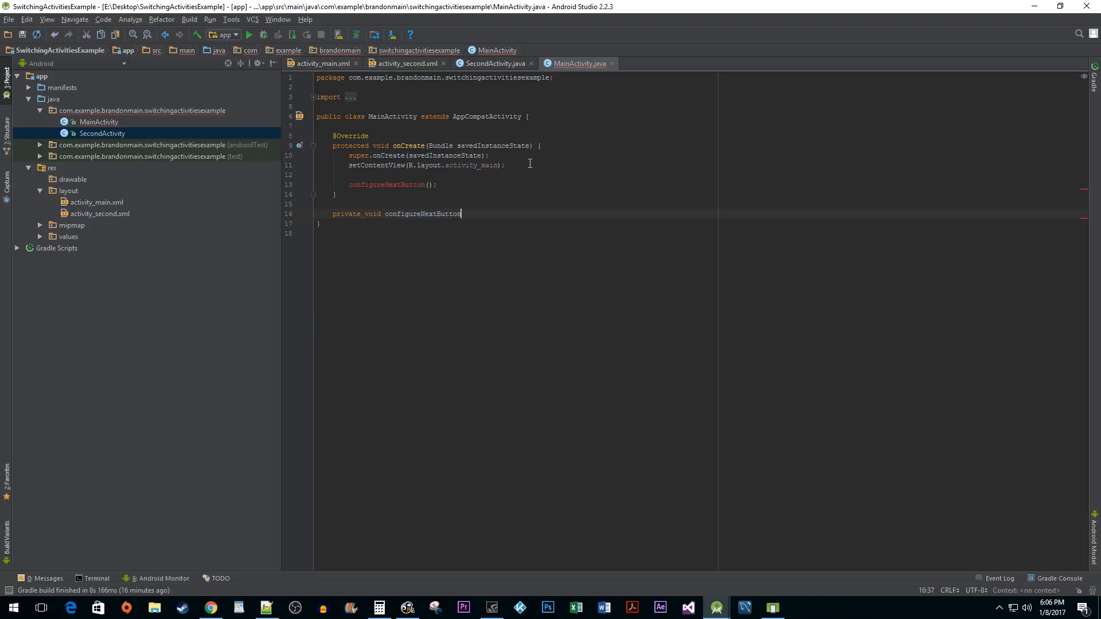
type("(){")
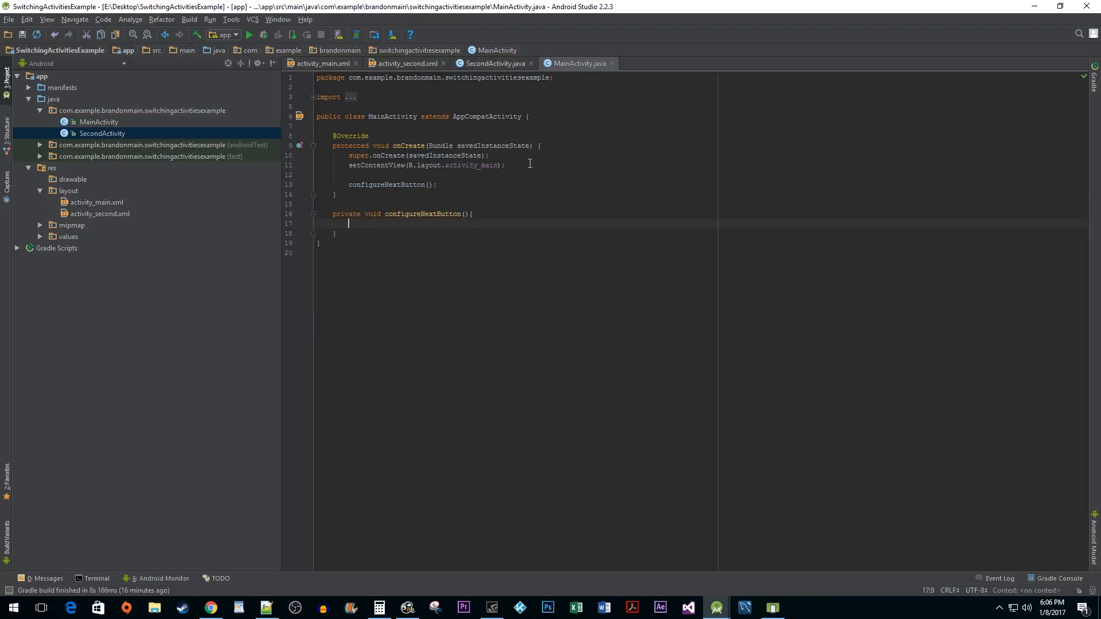
Step: Look up nextButton via findViewById(R.id.nextButton) and attach an empty OnClickListener
type("Button nextButton =")
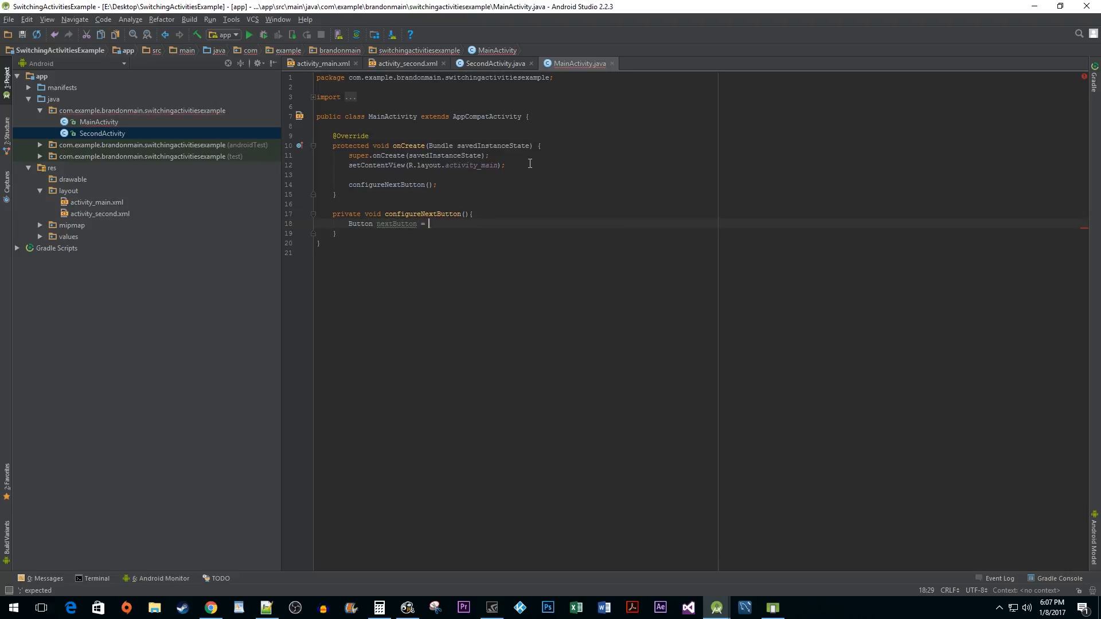
type("(Button) f")
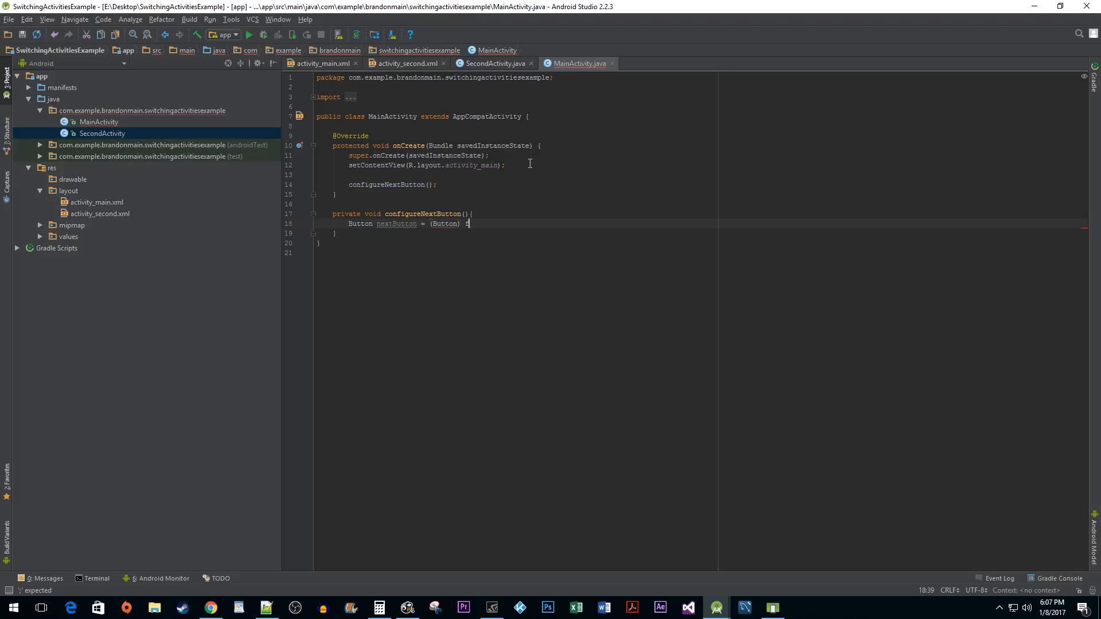
type("findViewById(R.")
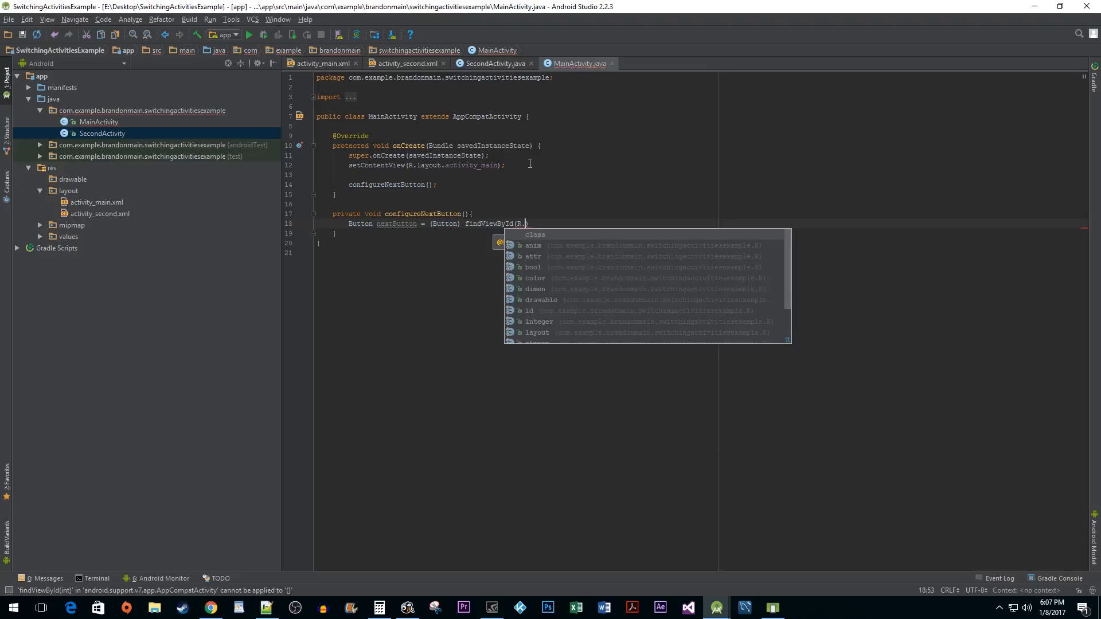
type("id.nextButton)")
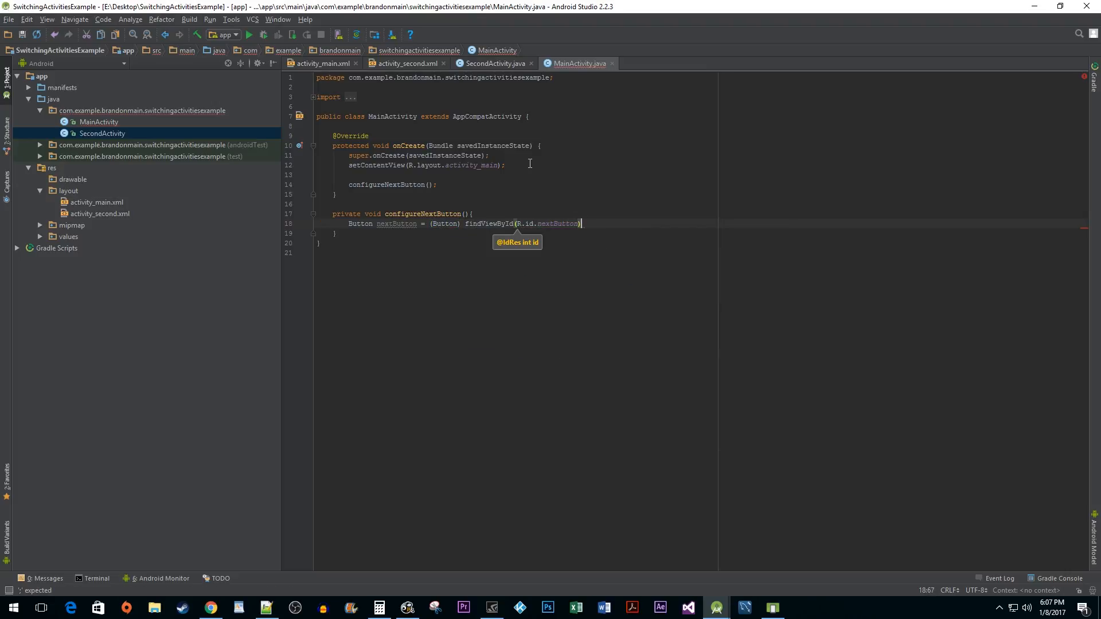
type(";")
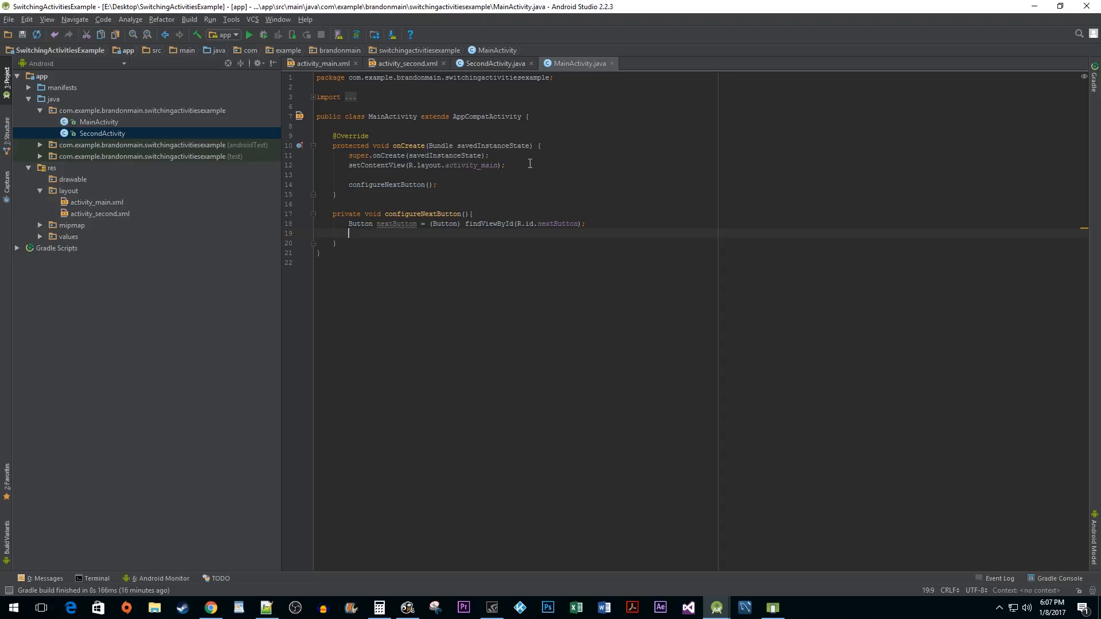
type("n")
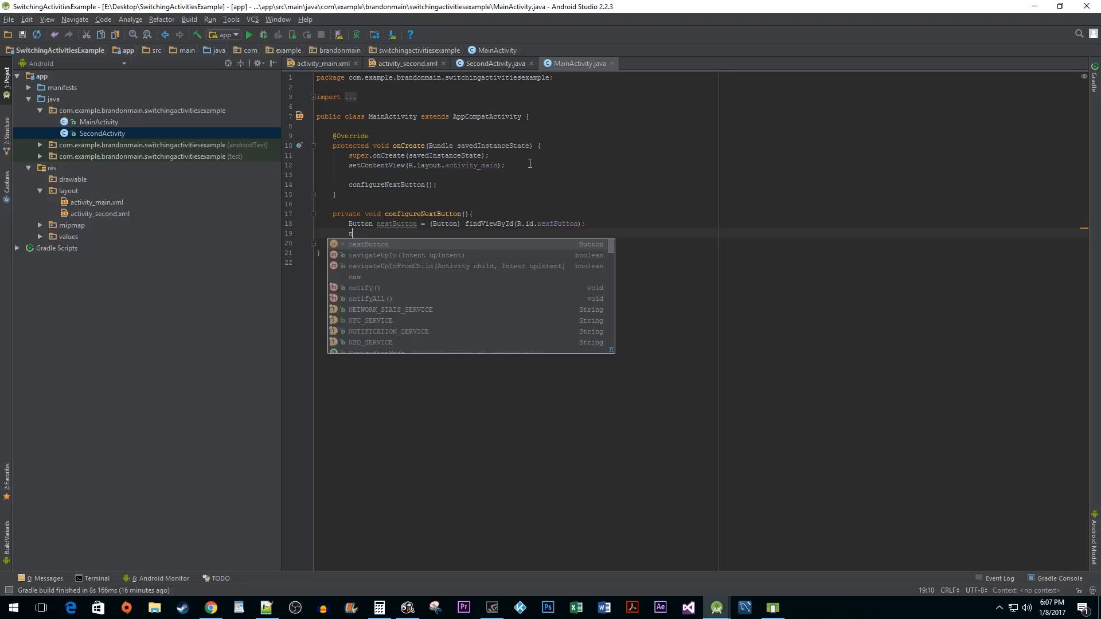
type("nextButton.setOnClickListener(new View.OnClickListener() {")
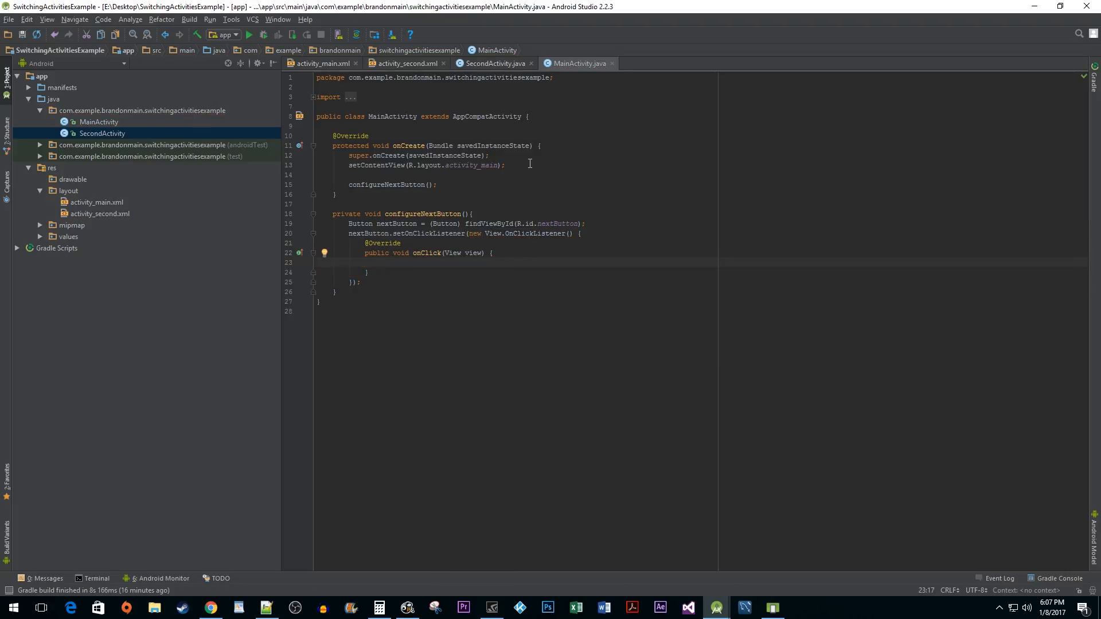
Step: In onClick call startActivity(new Intent(MainActivity.this, SecondActivity.class))
type("startActivity();")
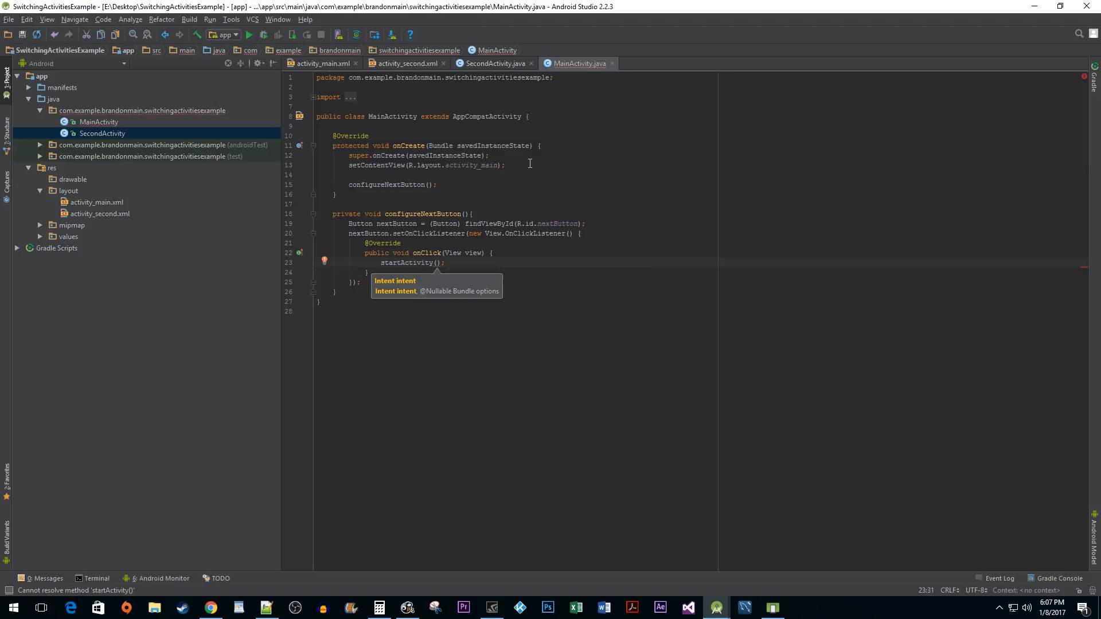
type("new Intent(")
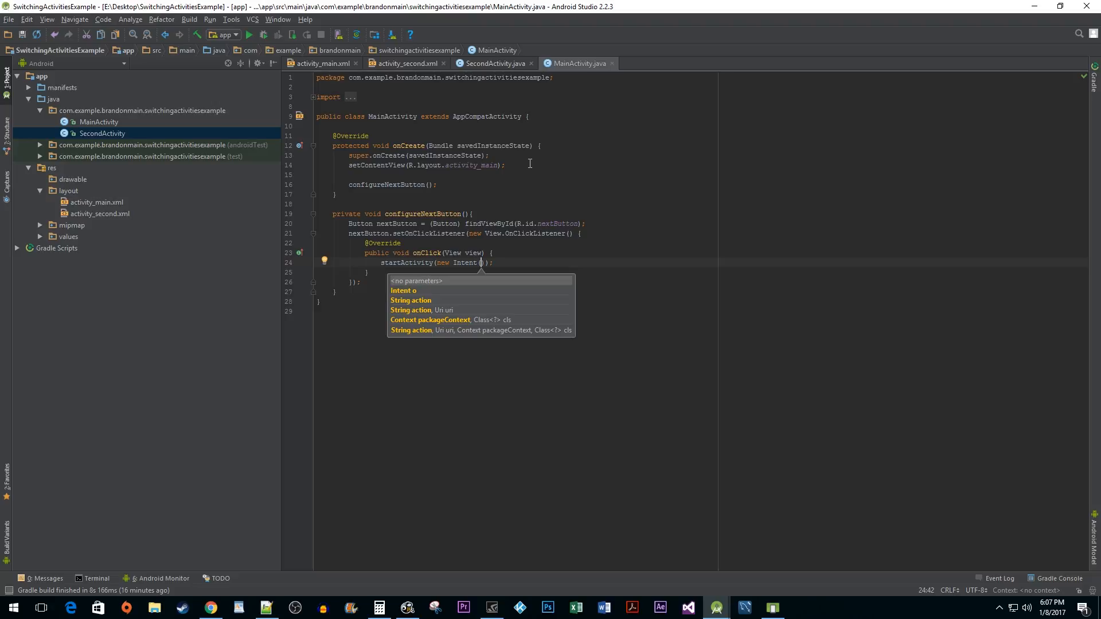
type("MainActivity.")
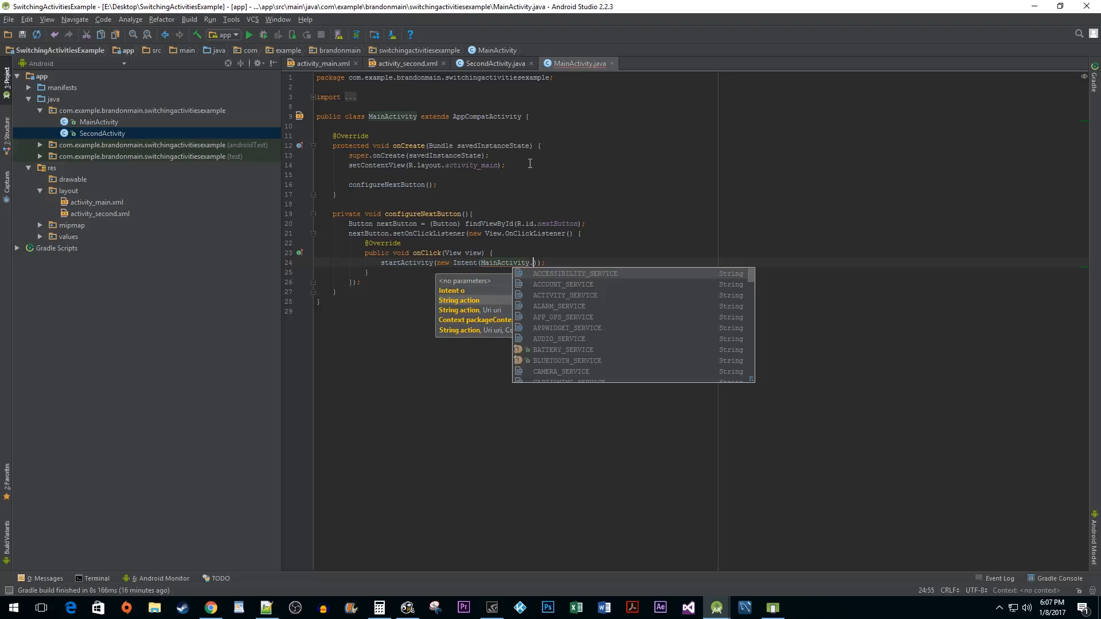
type("this,")
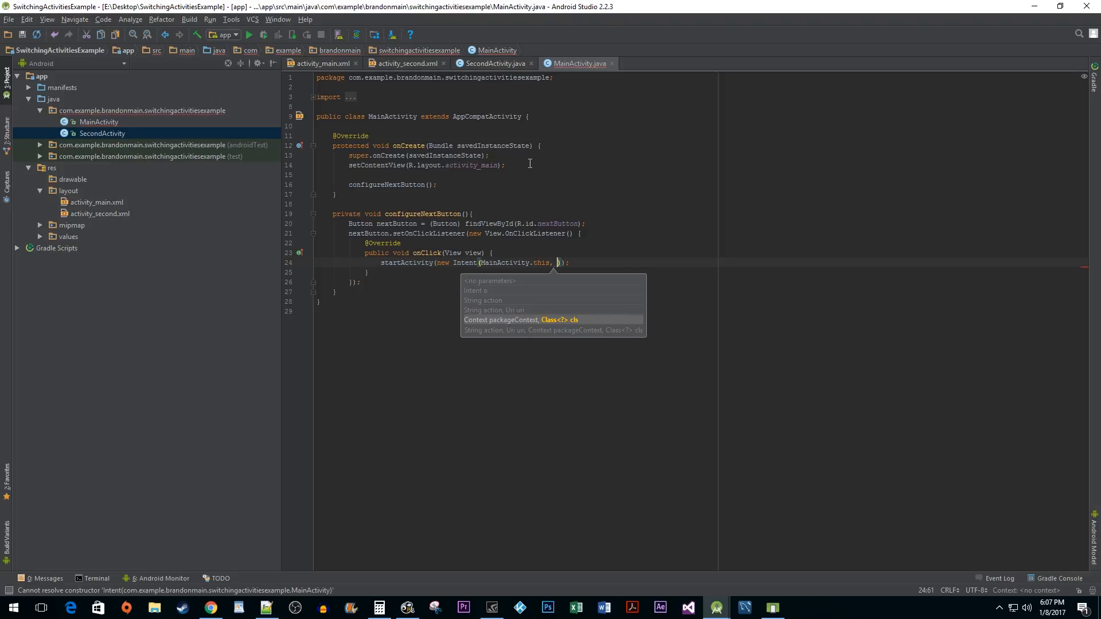
type("SecondActivity")
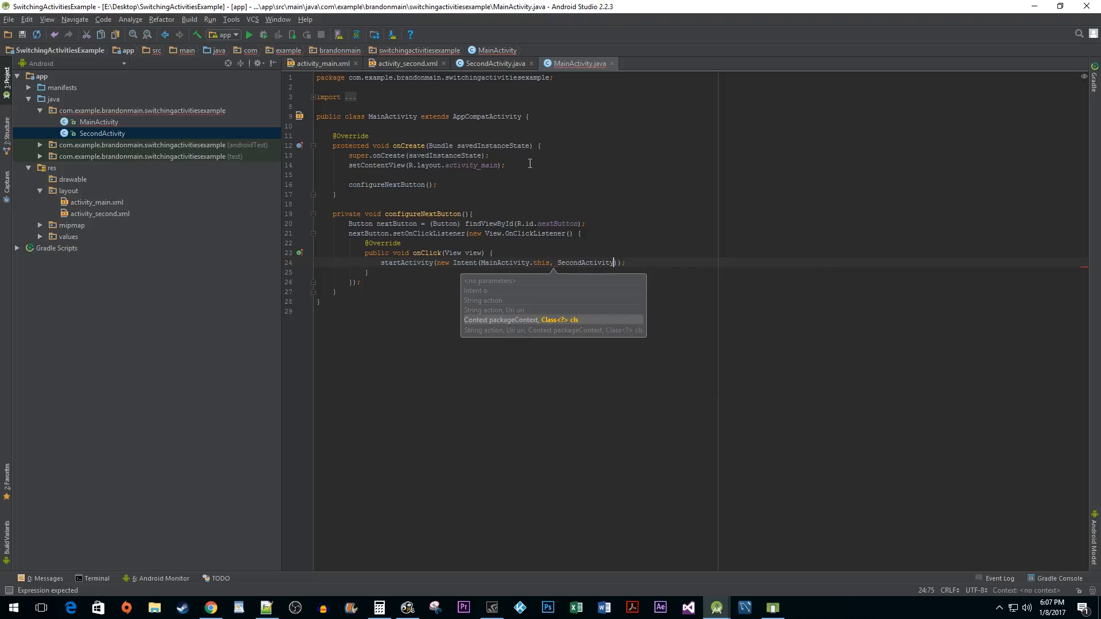
type(".class")
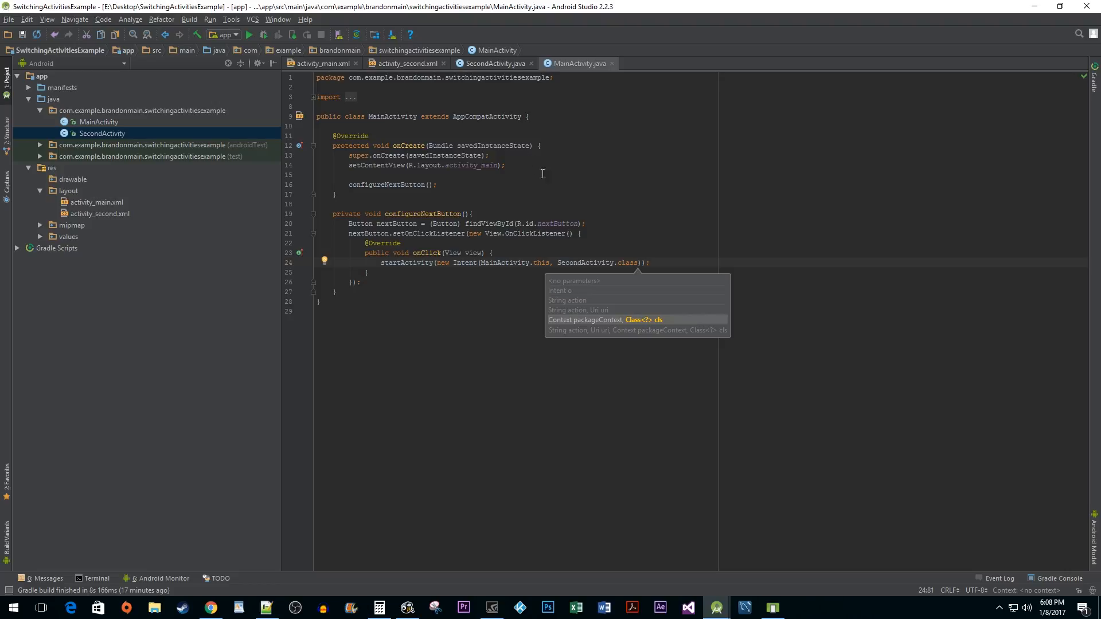
mouse_move(538, 256)
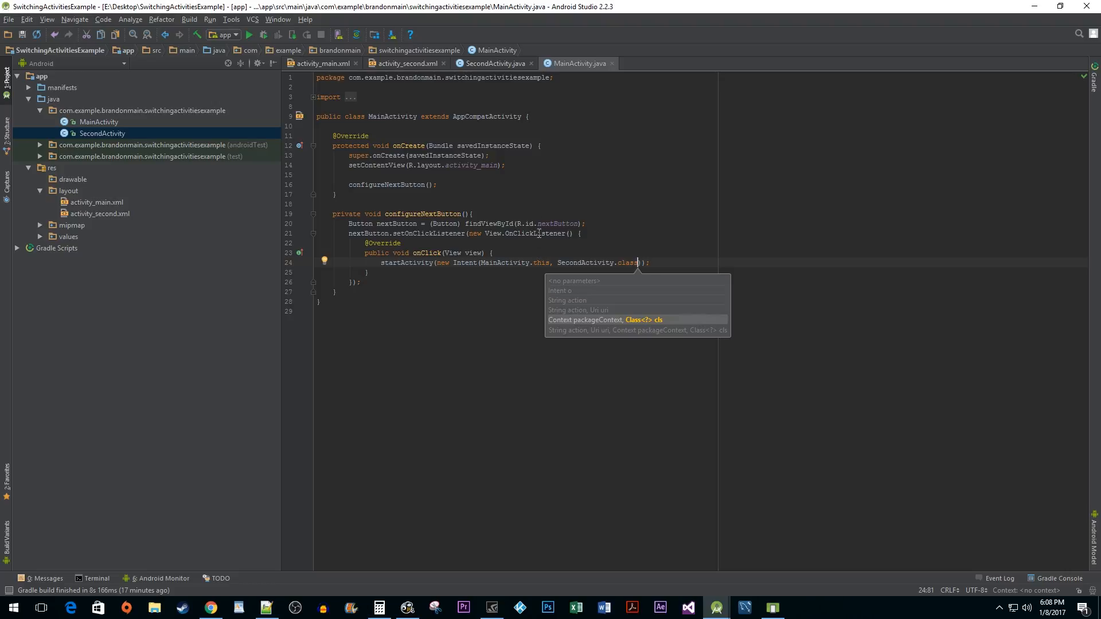
Step: In SecondActivity call configureBackButton() from onCreate and declare the private method
left_click(495, 63)
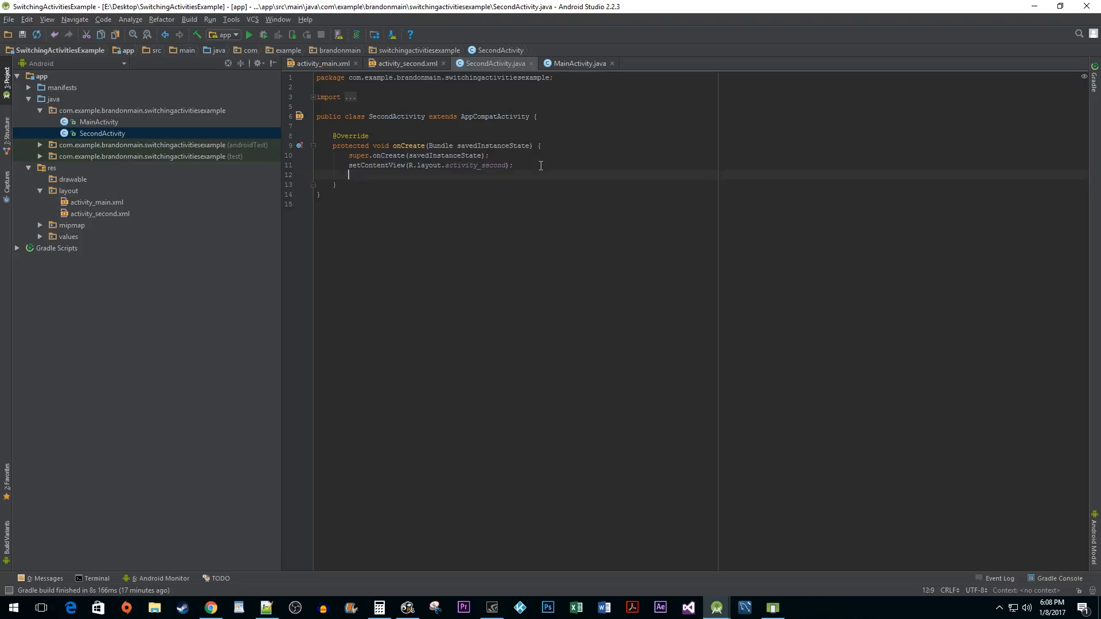
type("configureBackButton();")
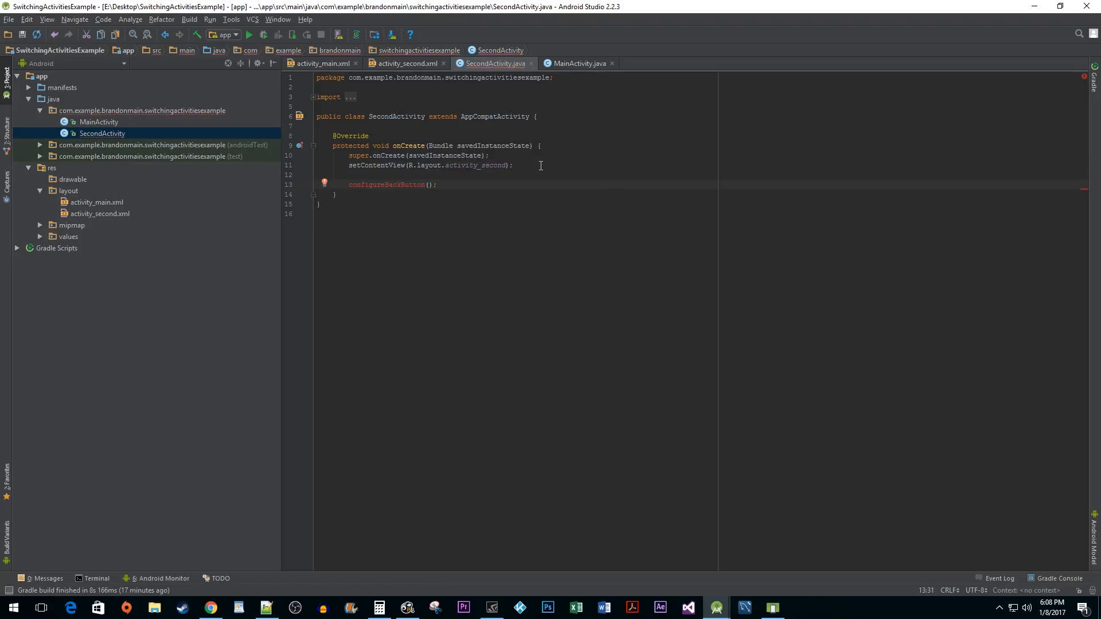
type("private void configureBackButton(){")
type("Button b")
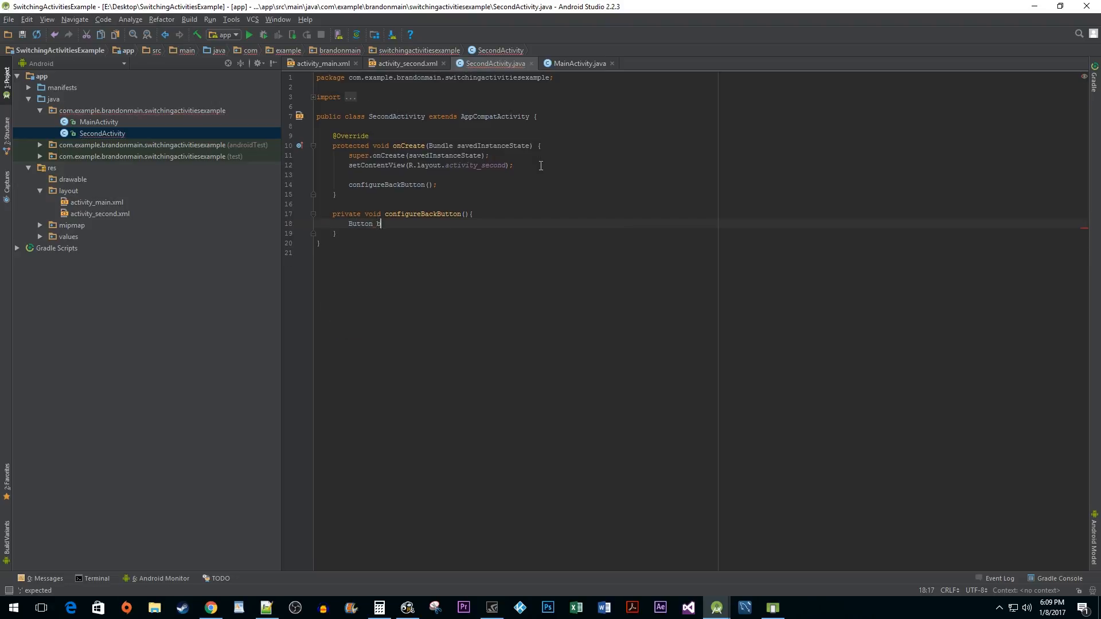
Step: Look up backButton via findViewById(R.id.backButton) and attach an empty OnClickListener
type("ackButton = (Button)")
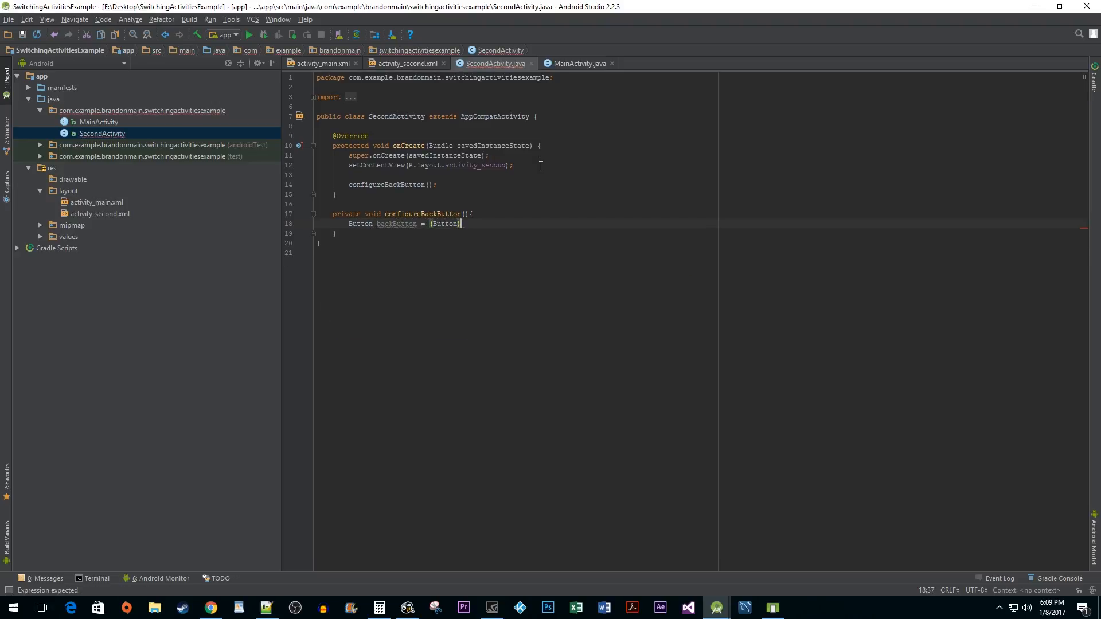
type("findViewById(R.id.backButton)")
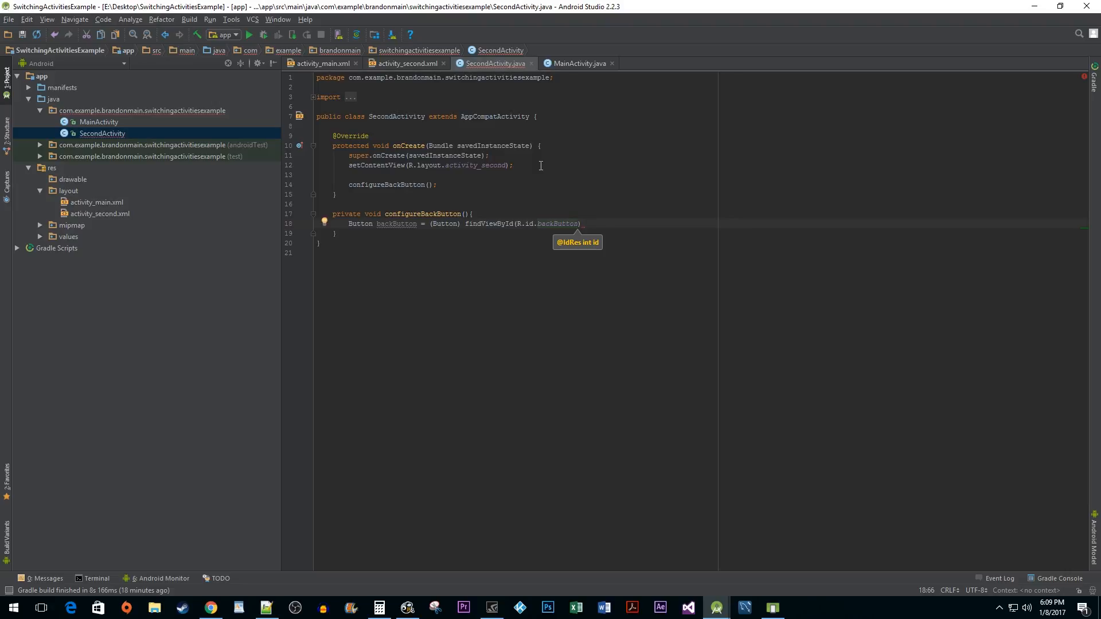
type("backButton.setOnClickListener(new);")
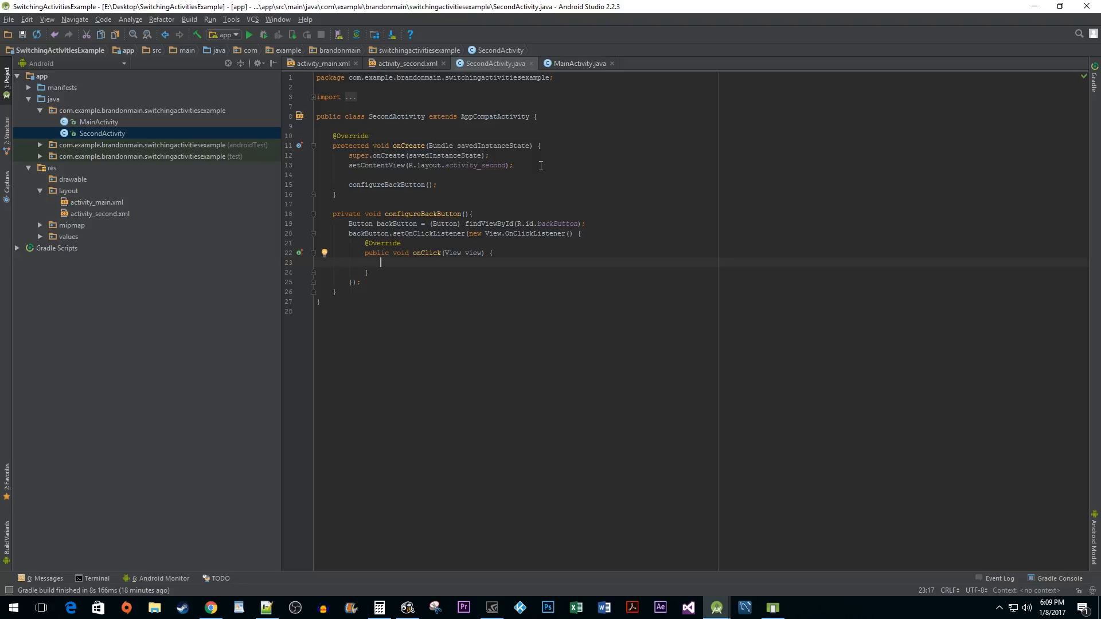
Step: Call finish() inside backButton's onClick so it closes SecondActivity
type("finish();")
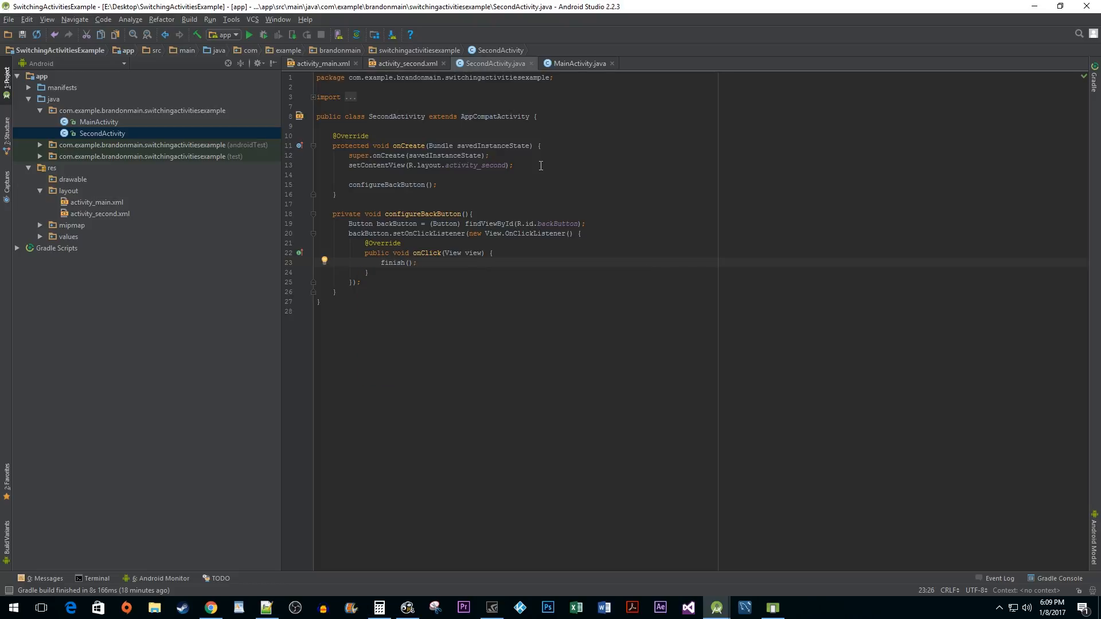
left_click(416, 261)
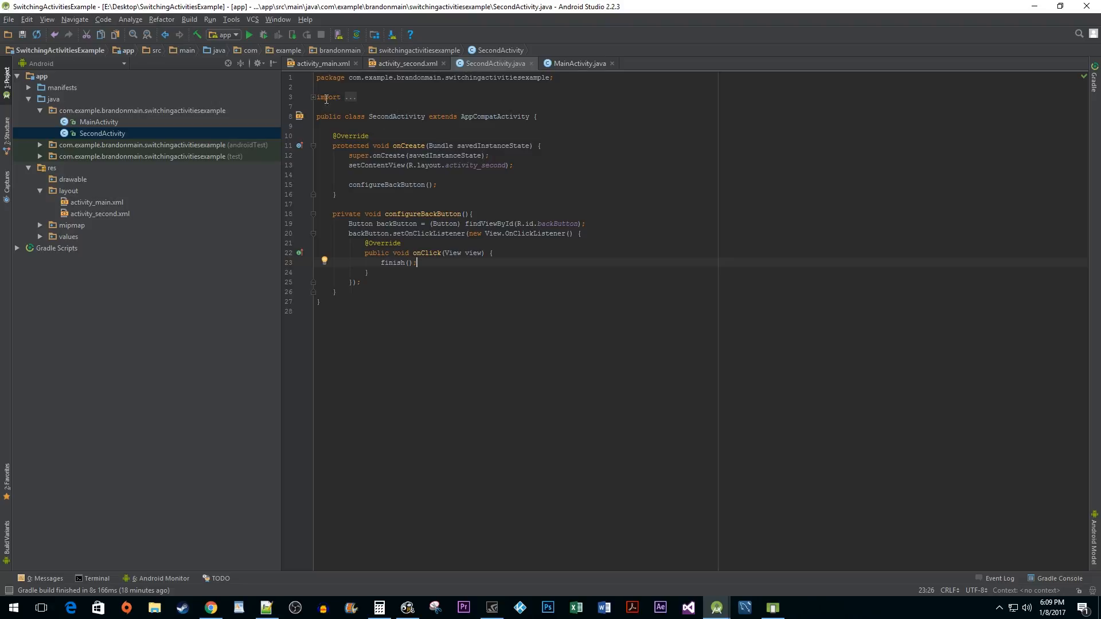
Step: Run the app, go to SecondActivity via GO TO NEXT ACTIVITY, then Back twice to reach the home screen
left_click(264, 34)
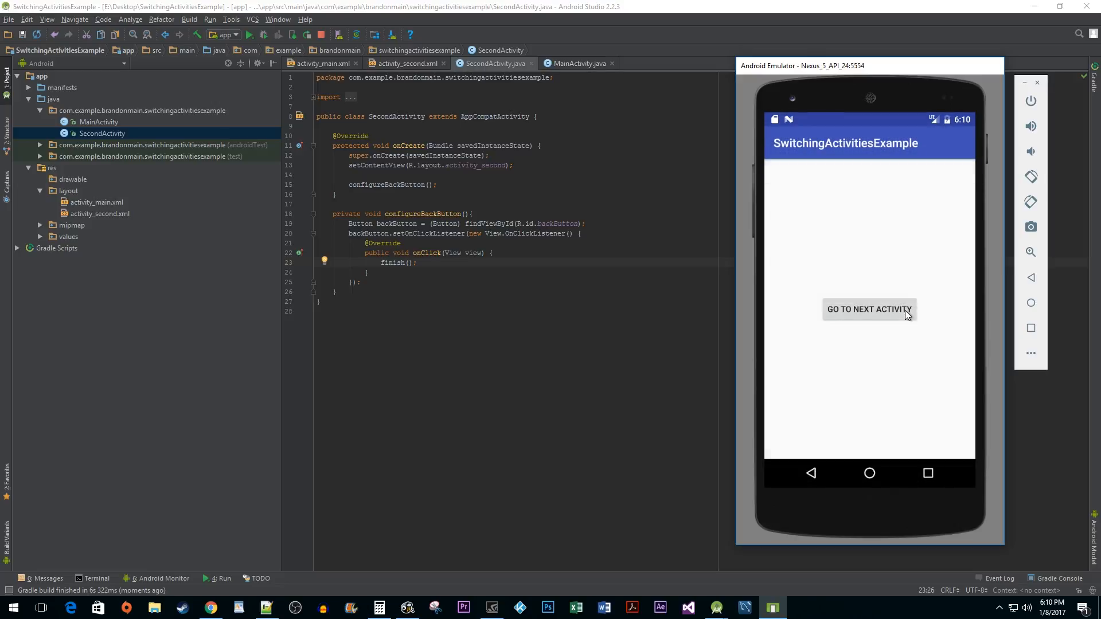
left_click(868, 309)
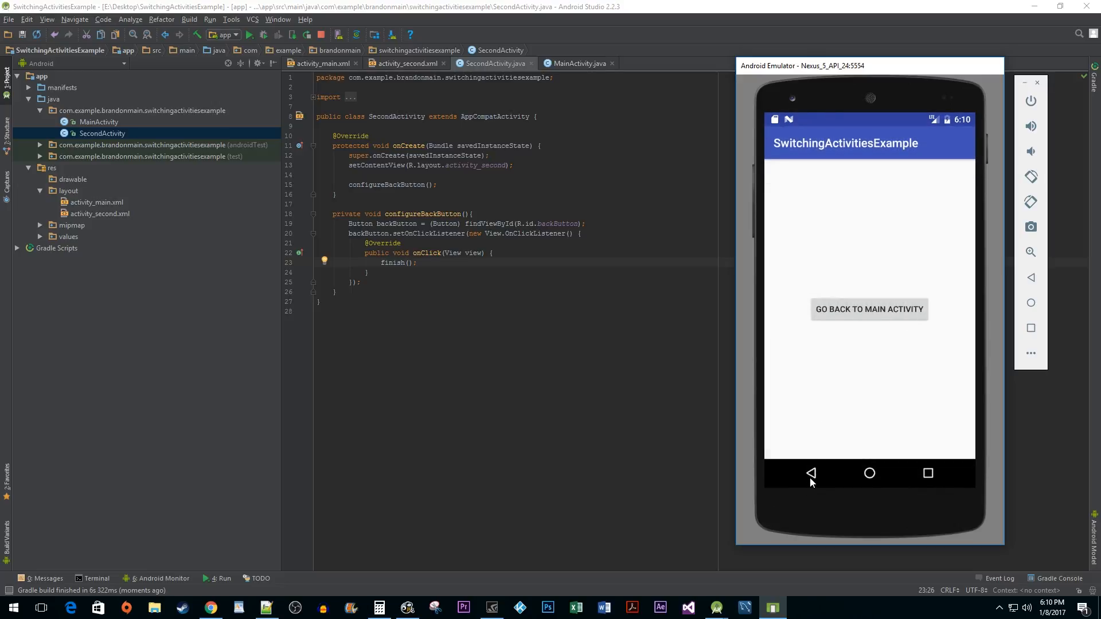
left_click(811, 473)
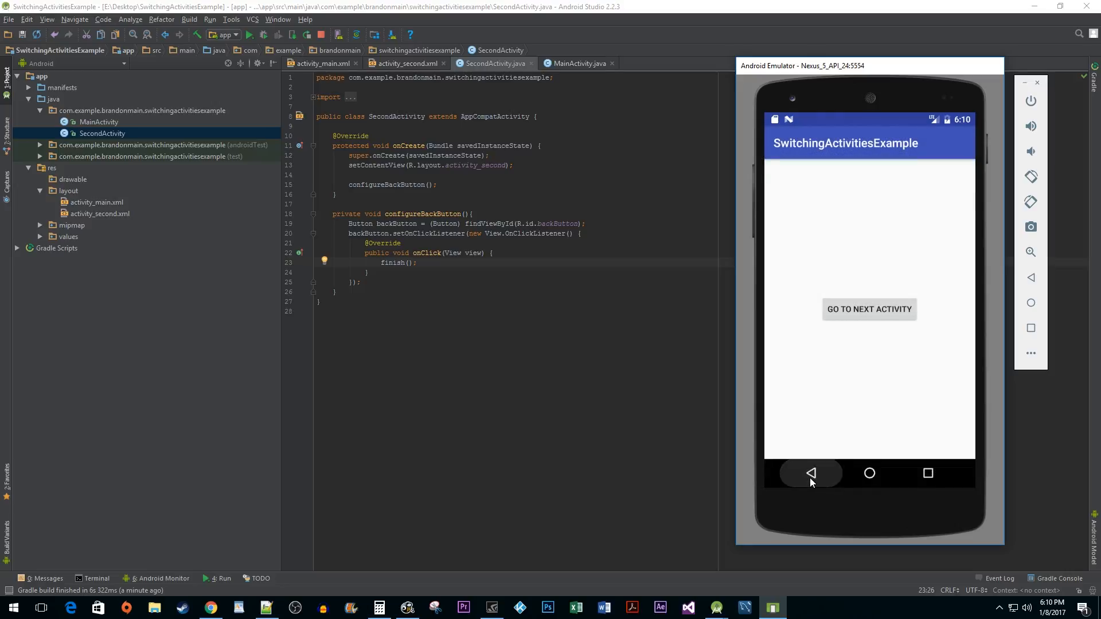
left_click(811, 472)
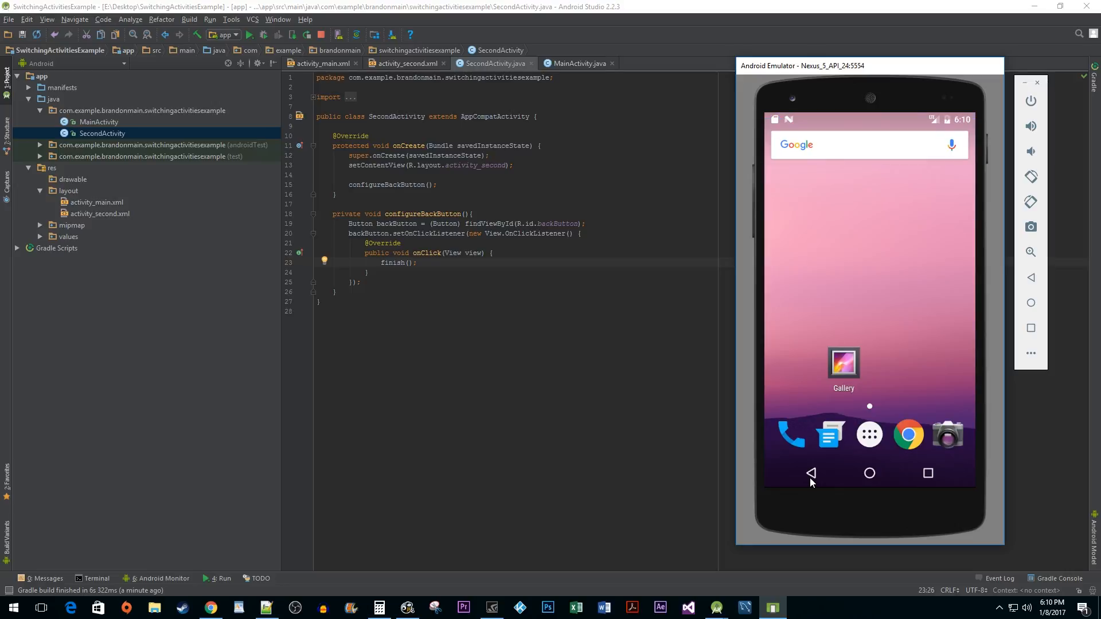